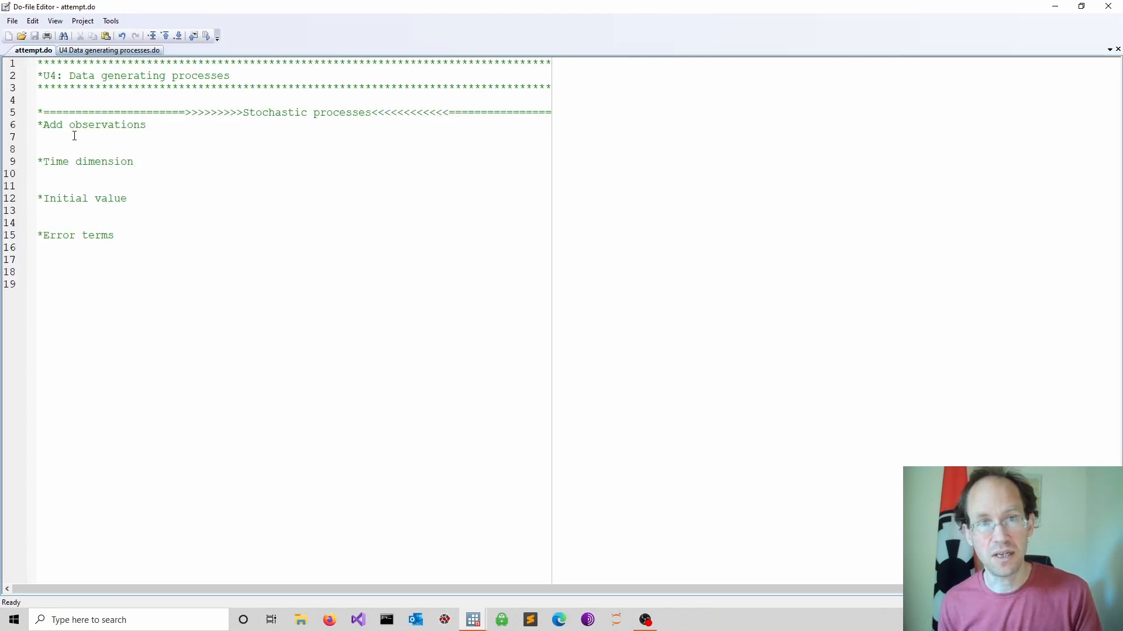
Step: Start the do-file with clear and set obs 1000, then browse the empty 1000-row dataset
{"action": "left_click", "coordinate": [38, 136]}
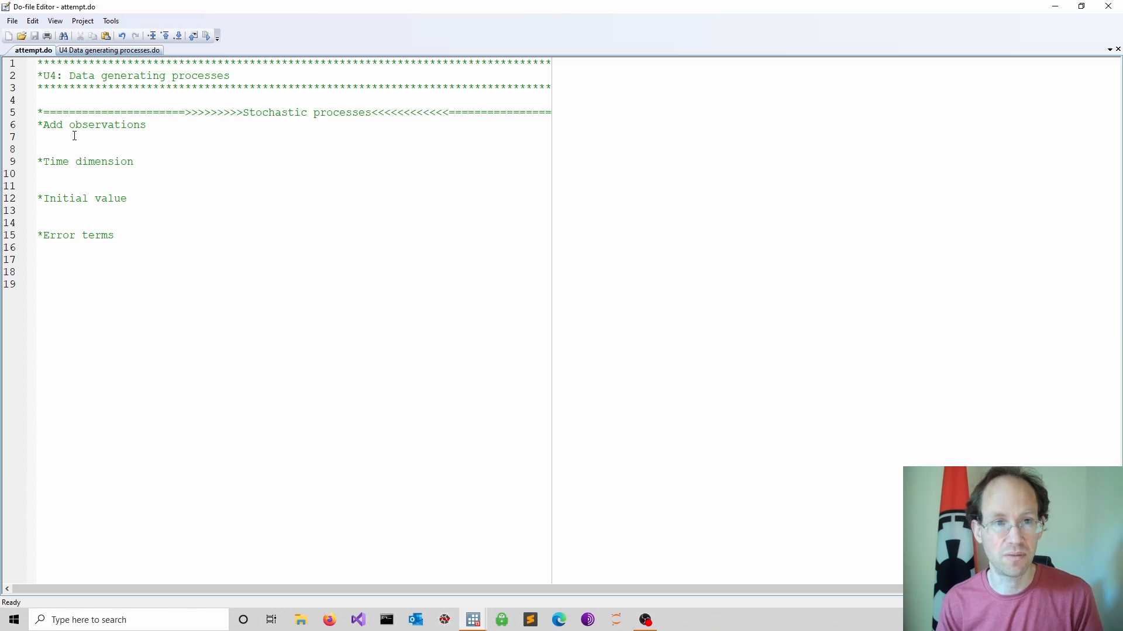
{"action": "type", "text": "set obs 1000"}
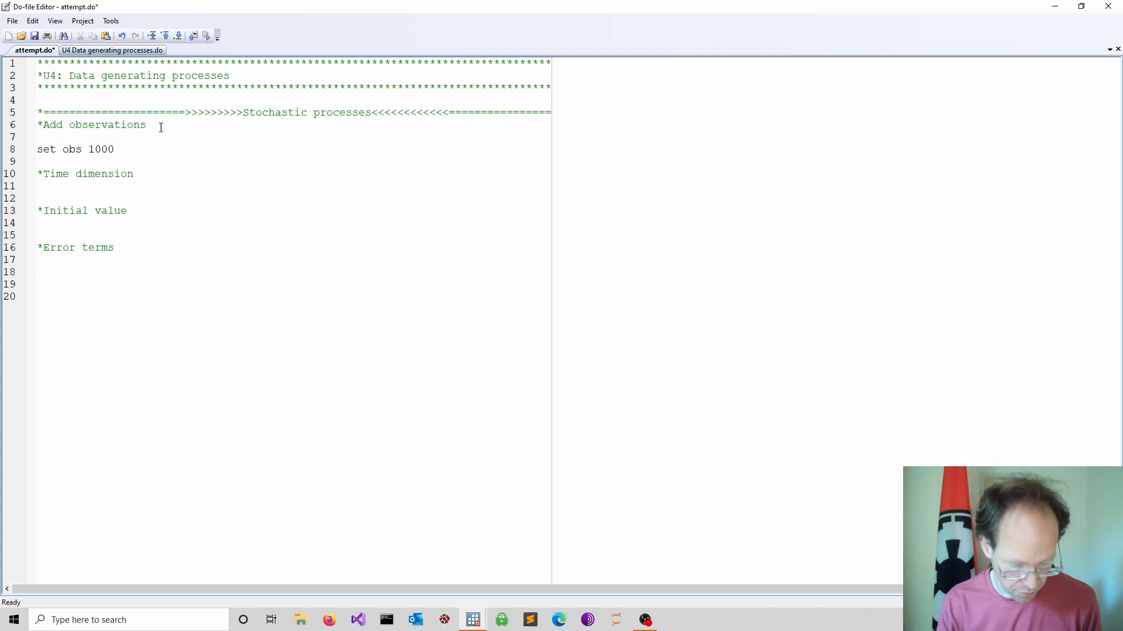
{"action": "type", "text": "clear"}
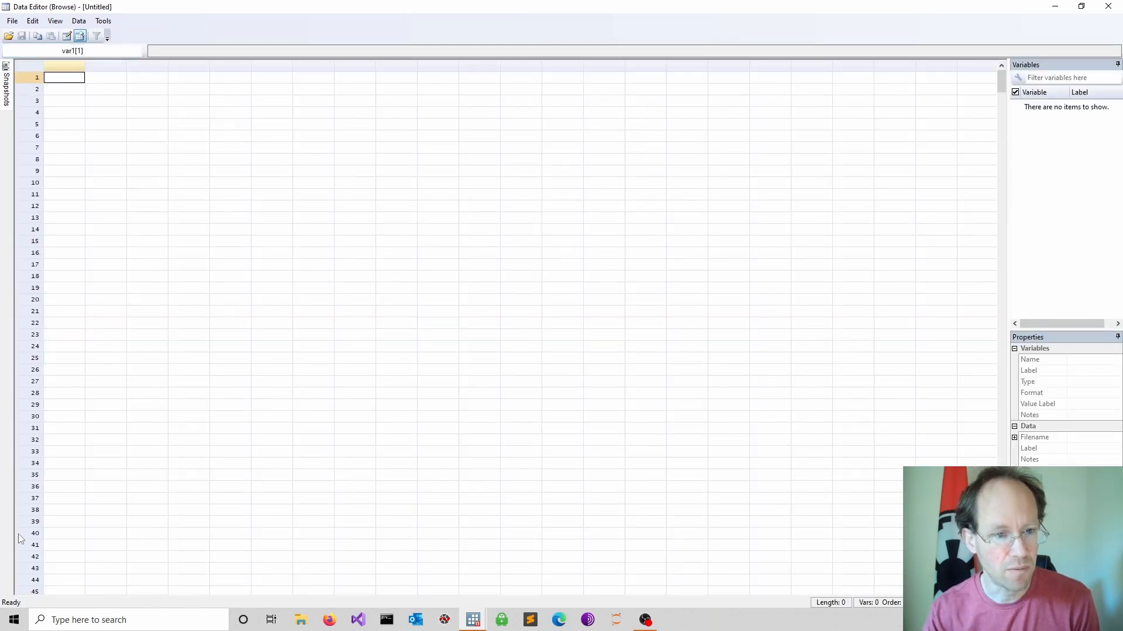
{"action": "scroll", "scroll_direction": "down", "scroll_amount": 3}
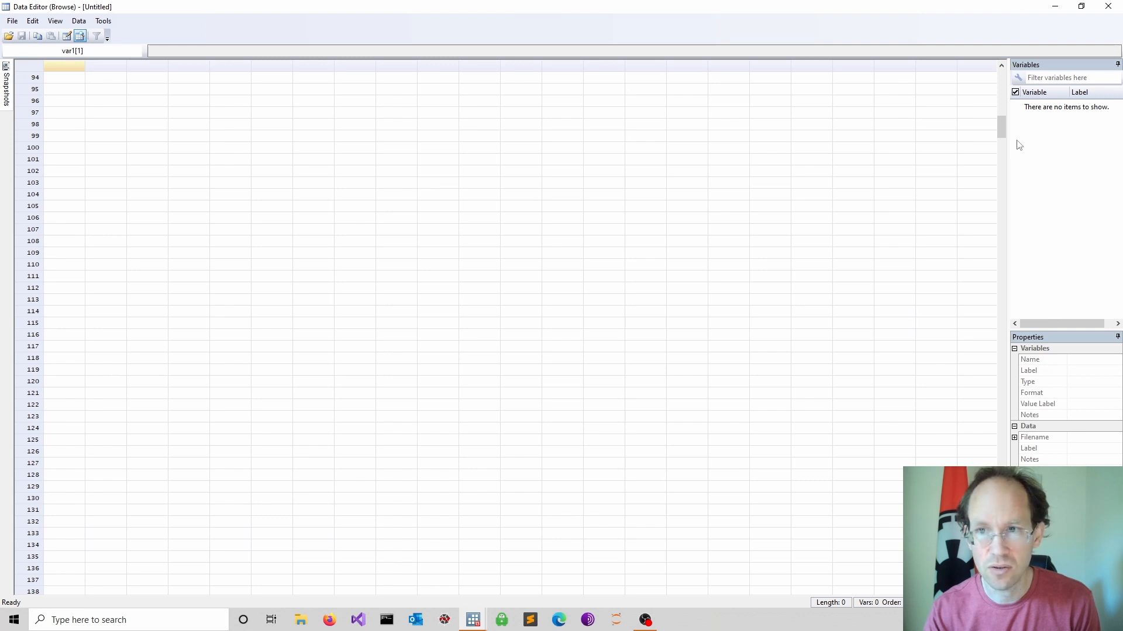
{"action": "scroll", "scroll_direction": "down", "scroll_amount": 3}
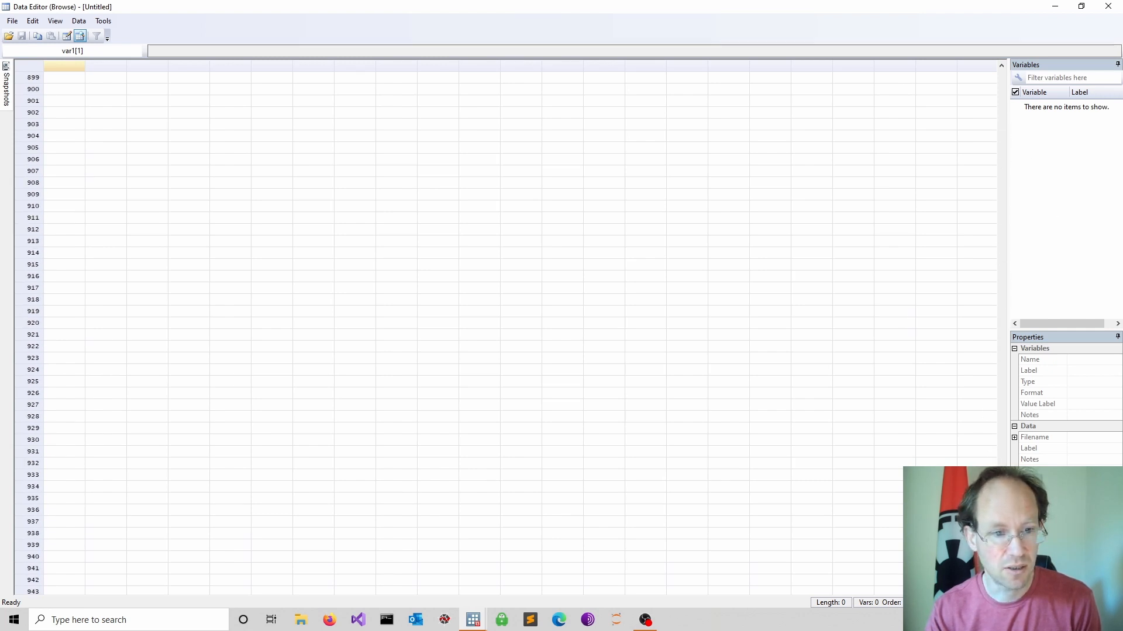
{"action": "scroll", "scroll_direction": "down", "scroll_amount": 3}
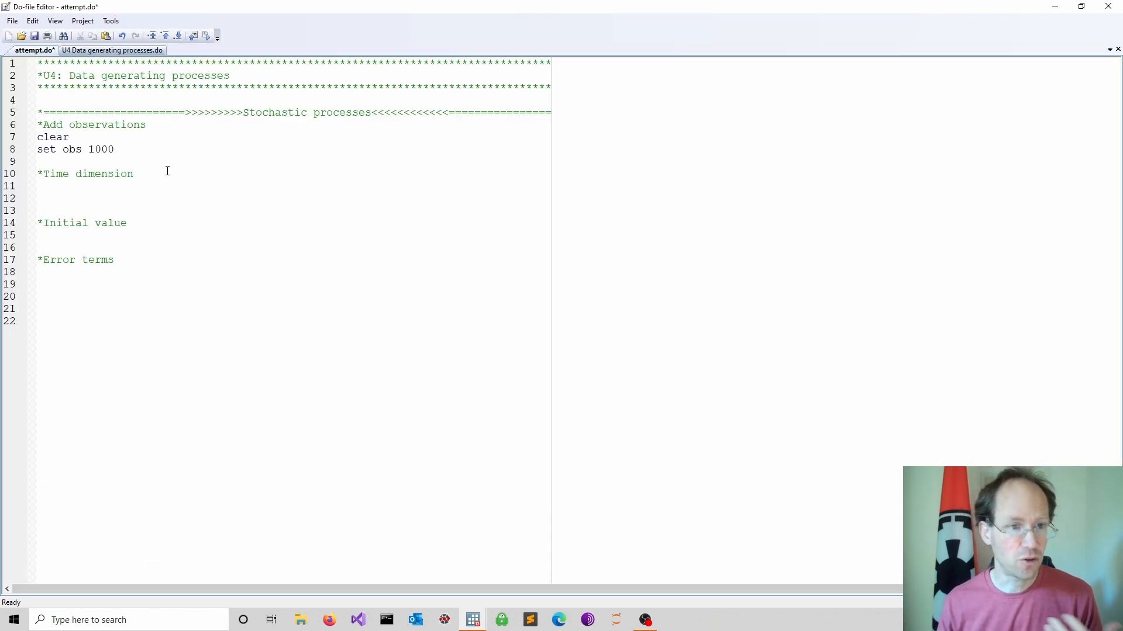
Step: Generate t = _n, declare it the time variable with tsset t, and browse t
{"action": "type", "text": "gen t"}
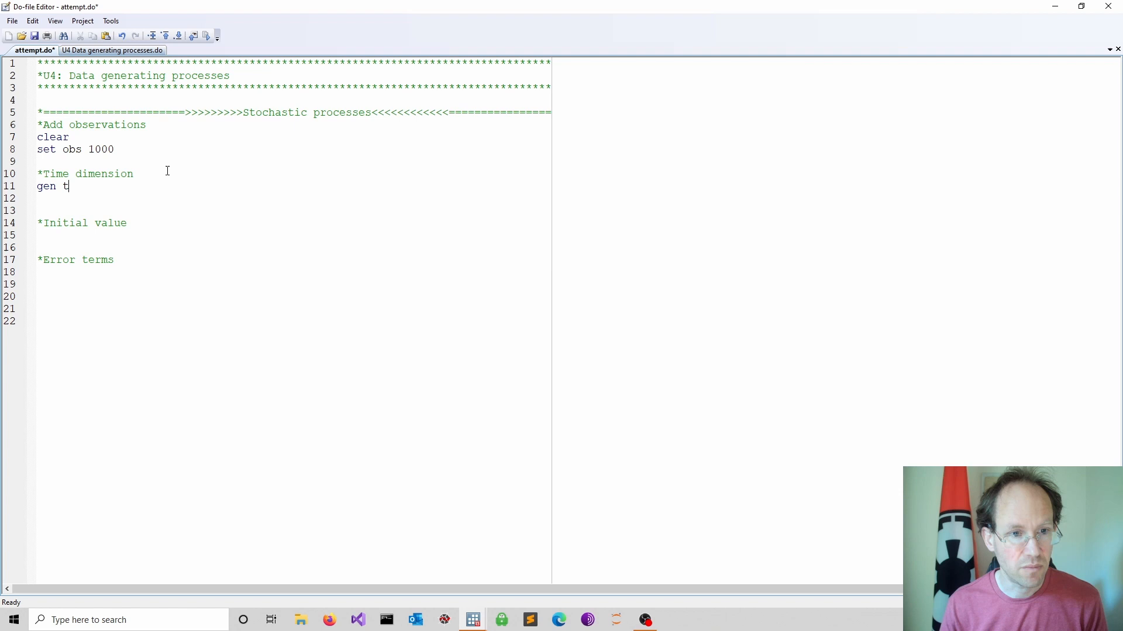
{"action": "type", "text": "="}
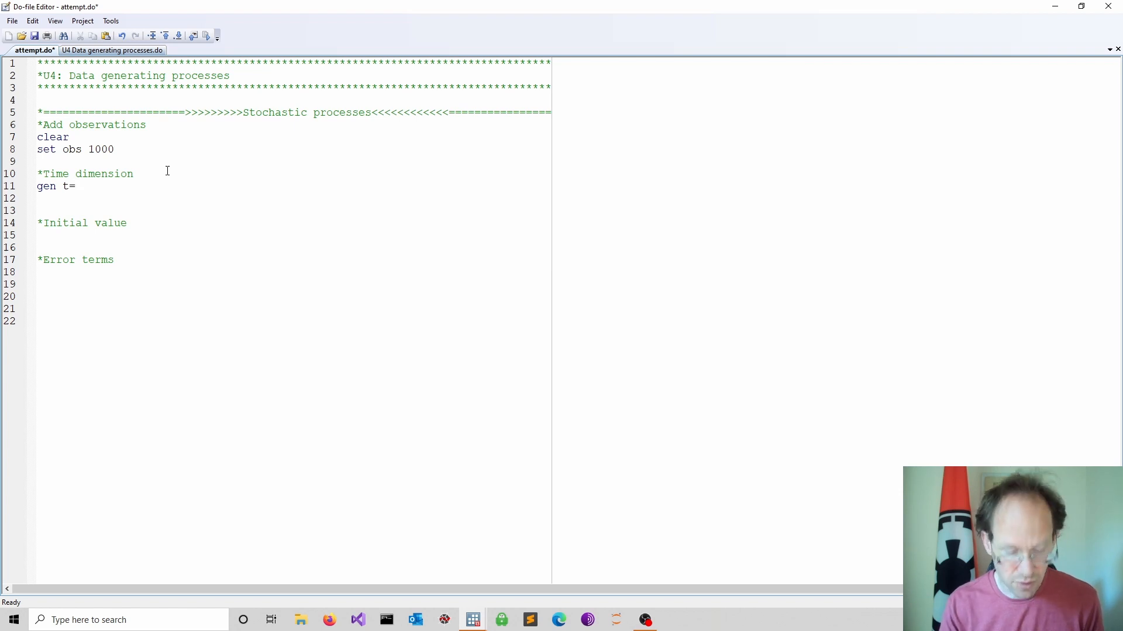
{"action": "type", "text": "_n"}
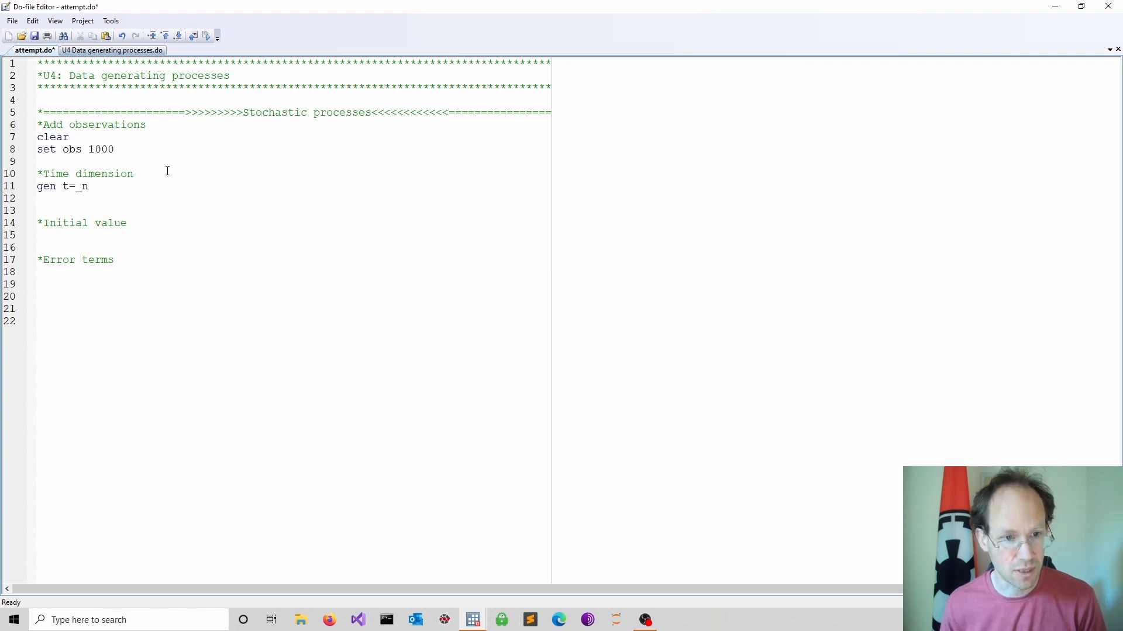
{"action": "type", "text": "t"}
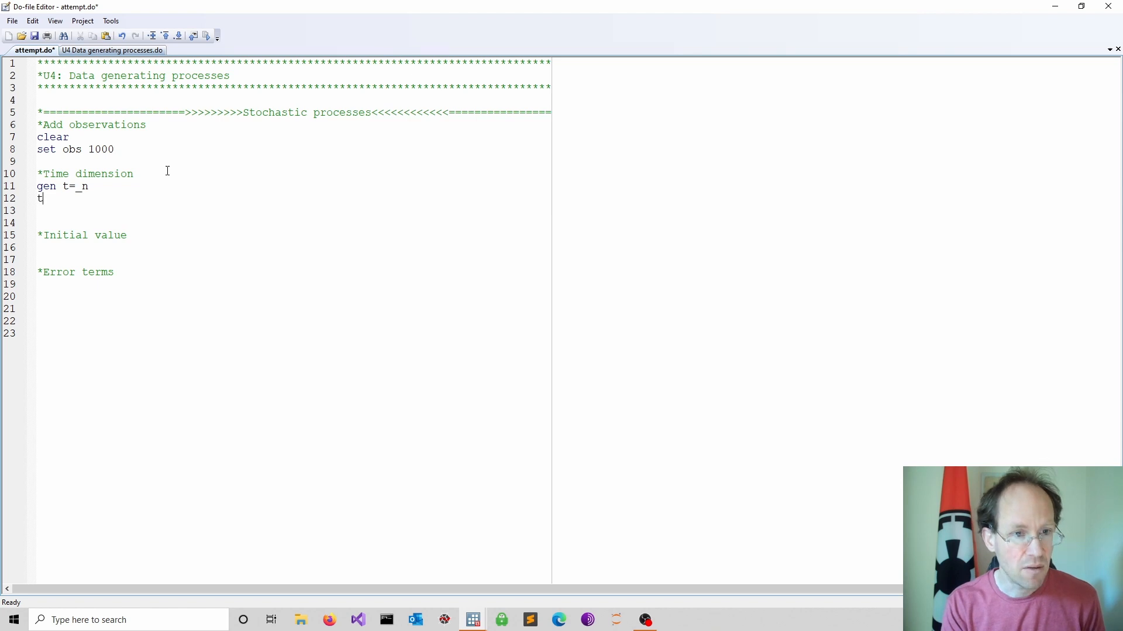
{"action": "type", "text": "sset t"}
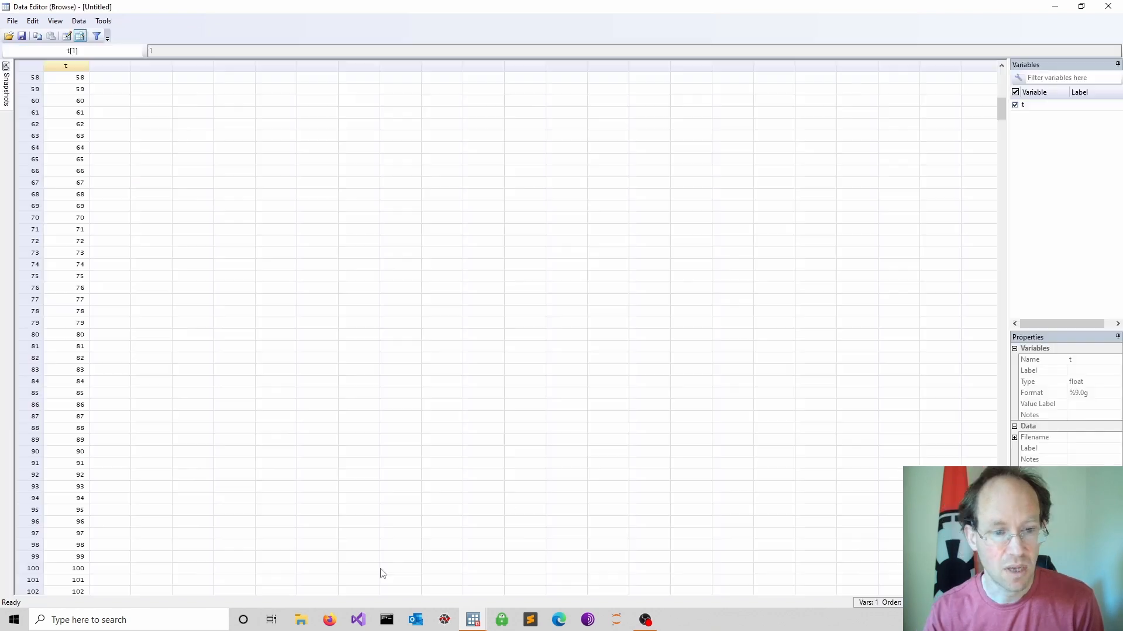
{"action": "scroll", "scroll_direction": "down", "scroll_amount": 3}
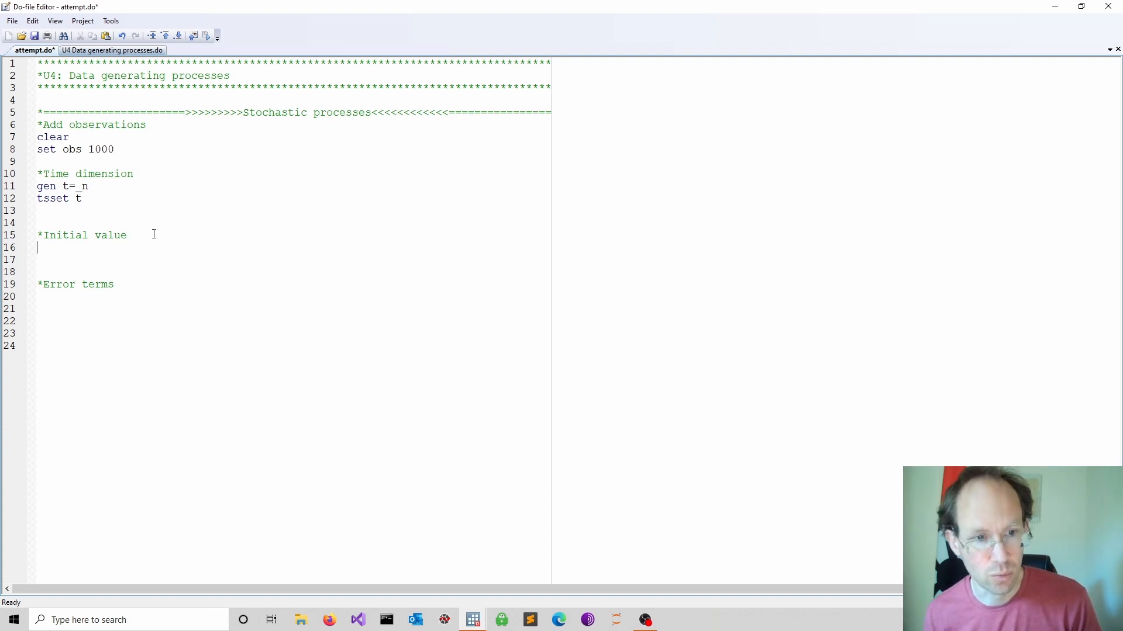
Step: Create an empty variable p and set p = 10 when t == 1
{"action": "type", "text": "ge"}
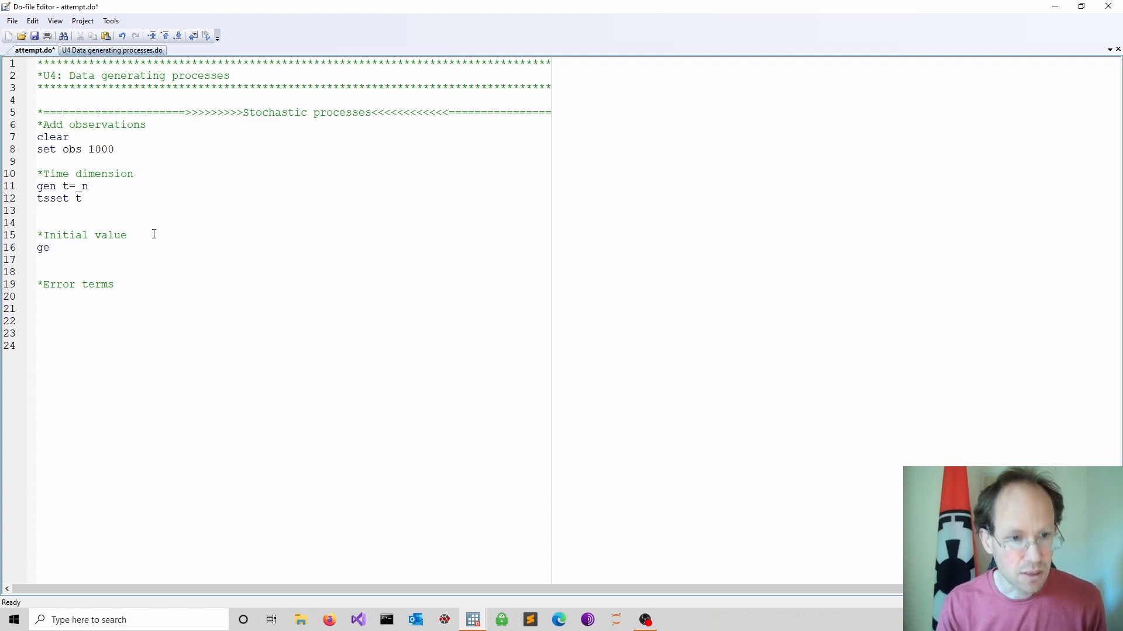
{"action": "type", "text": "n p"}
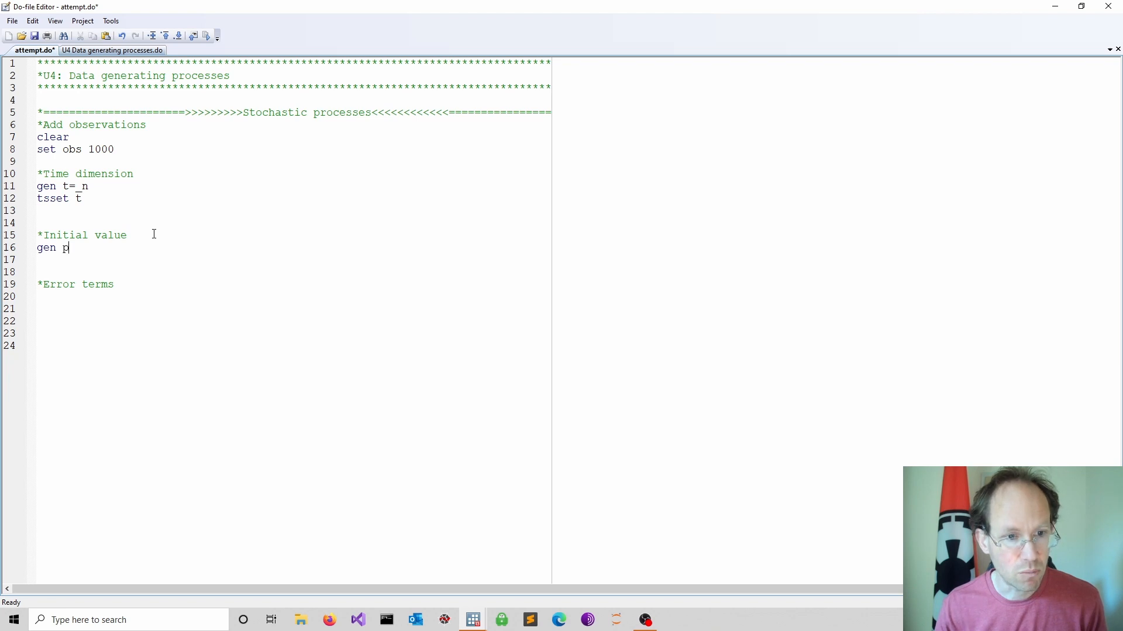
{"action": "type", "text": "="}
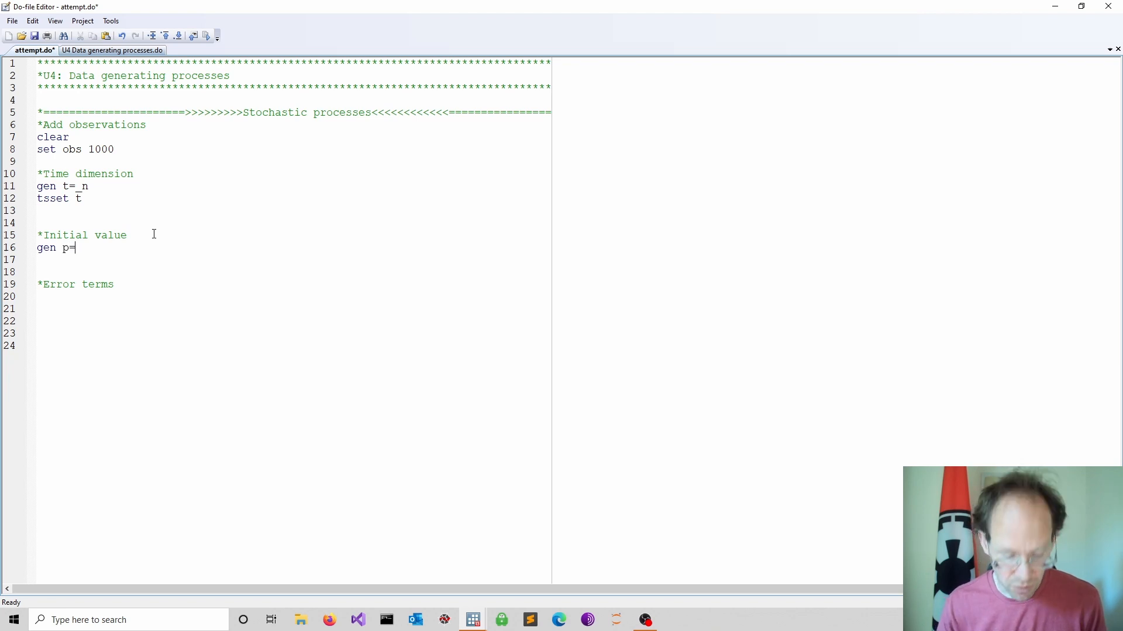
{"action": "type", "text": "."}
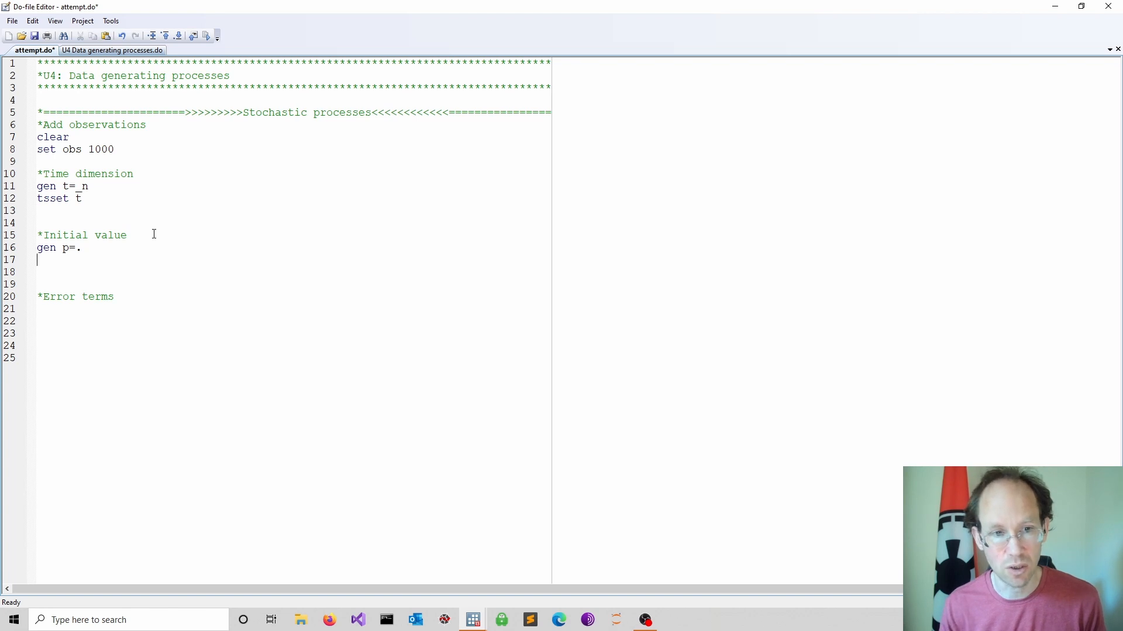
{"action": "type", "text": "rep"}
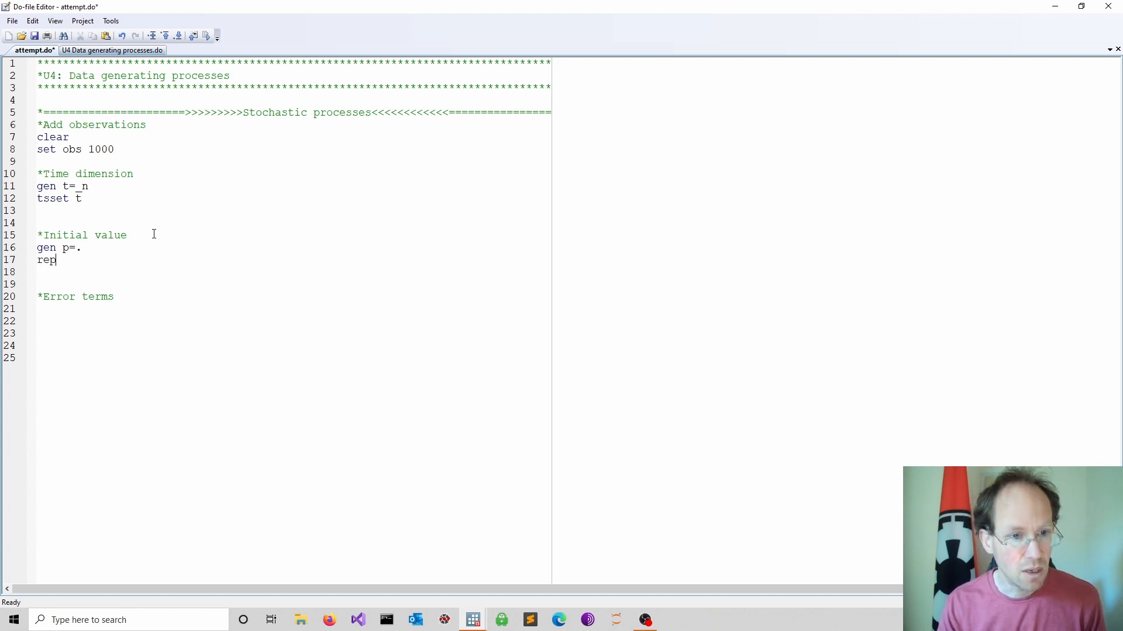
{"action": "type", "text": "lace p"}
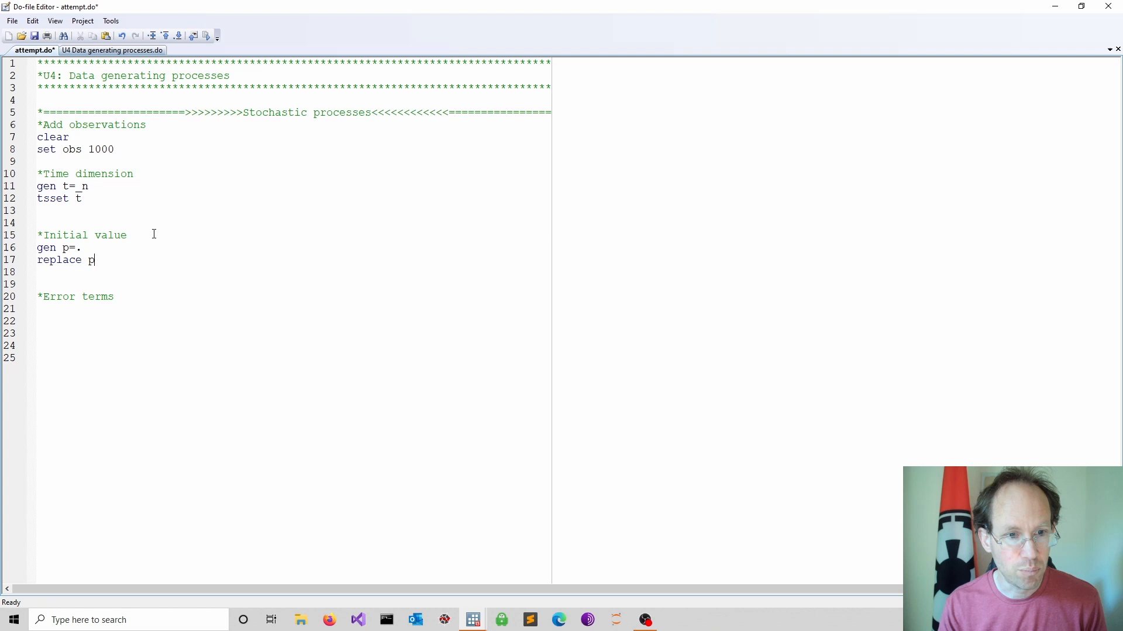
{"action": "type", "text": "="}
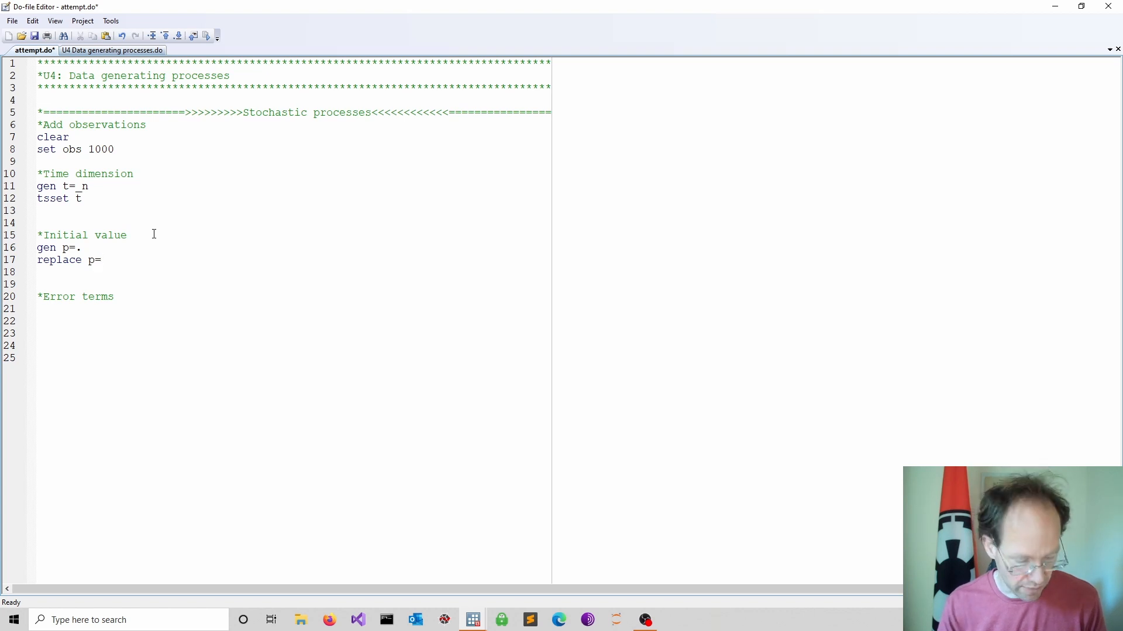
{"action": "type", "text": "10"}
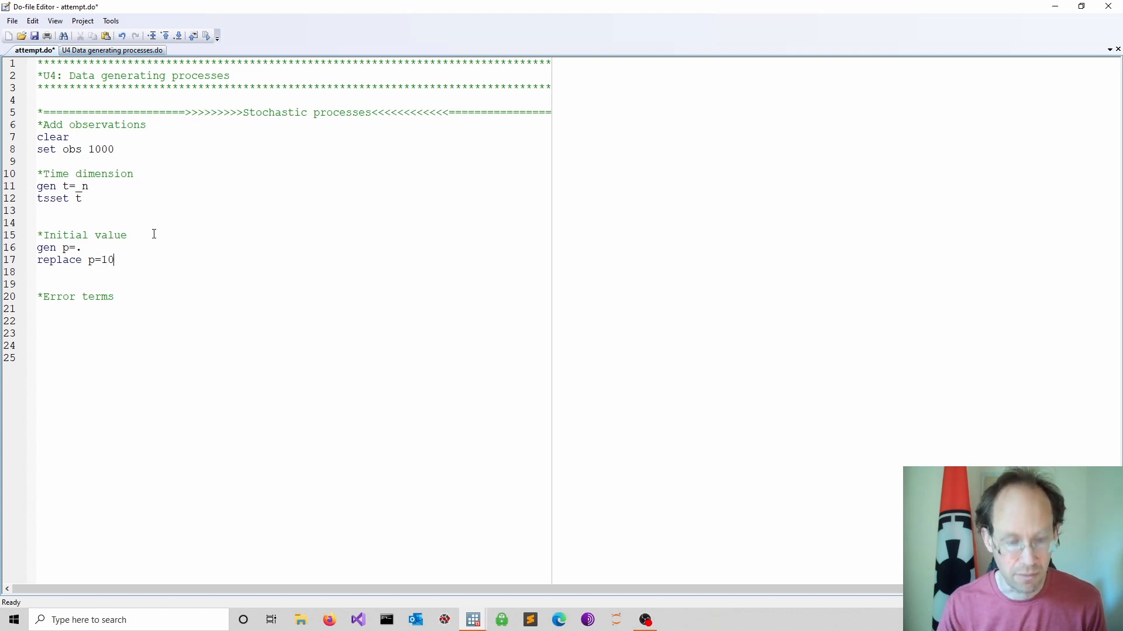
{"action": "type", "text": "if t"}
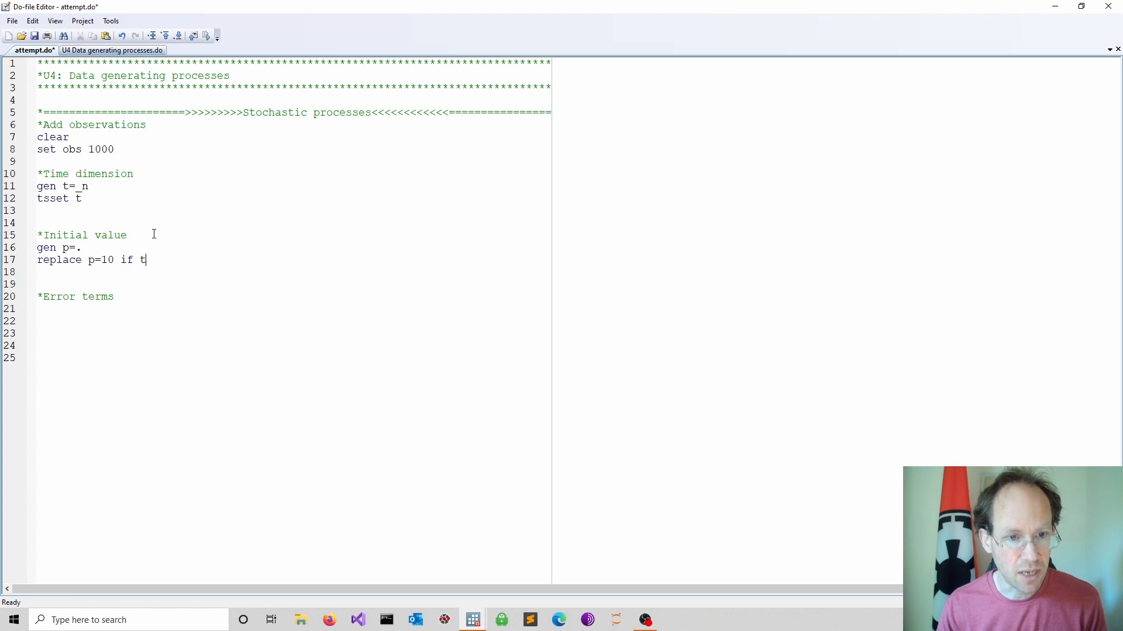
{"action": "type", "text": "==1"}
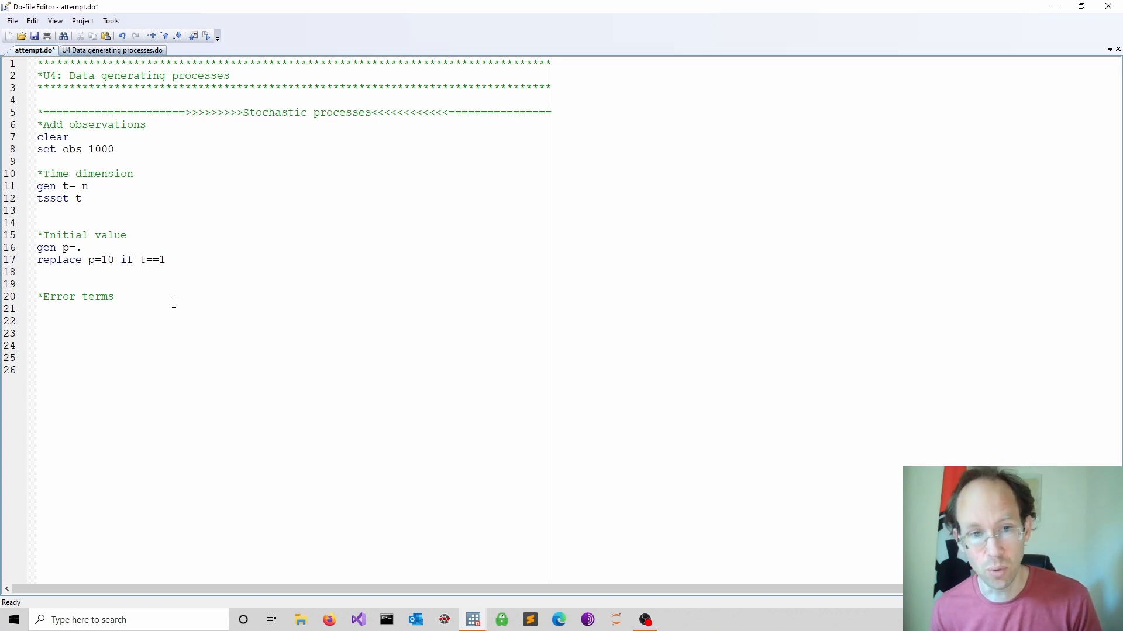
Step: Generate the variable error as a standard normal draw with rnormal()
{"action": "type", "text": "gen e"}
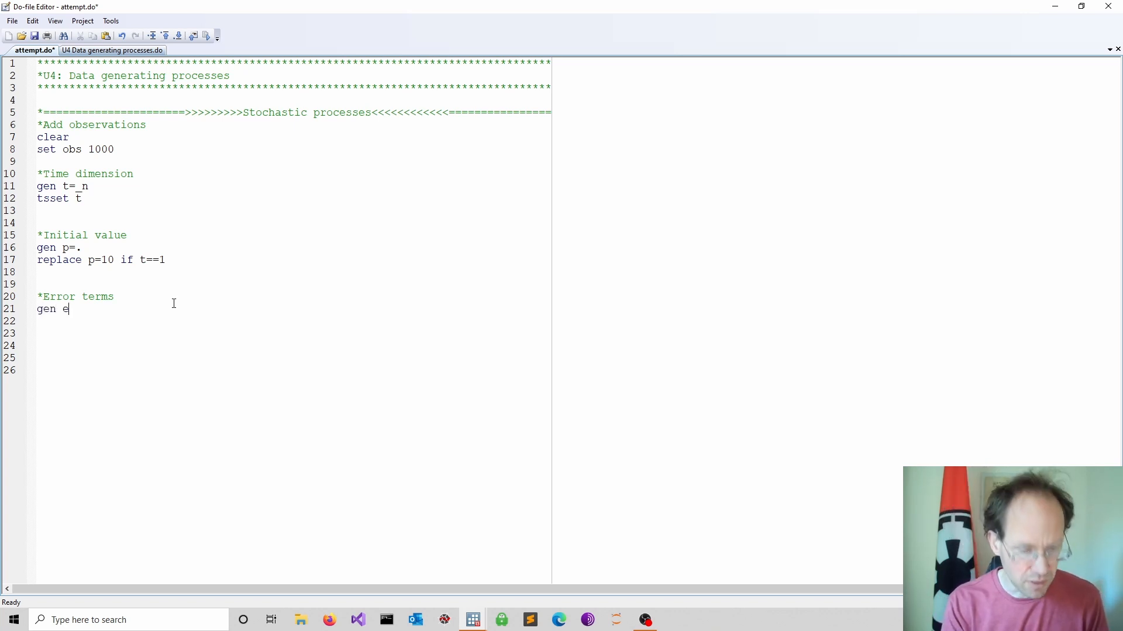
{"action": "type", "text": "rror = rnormal("}
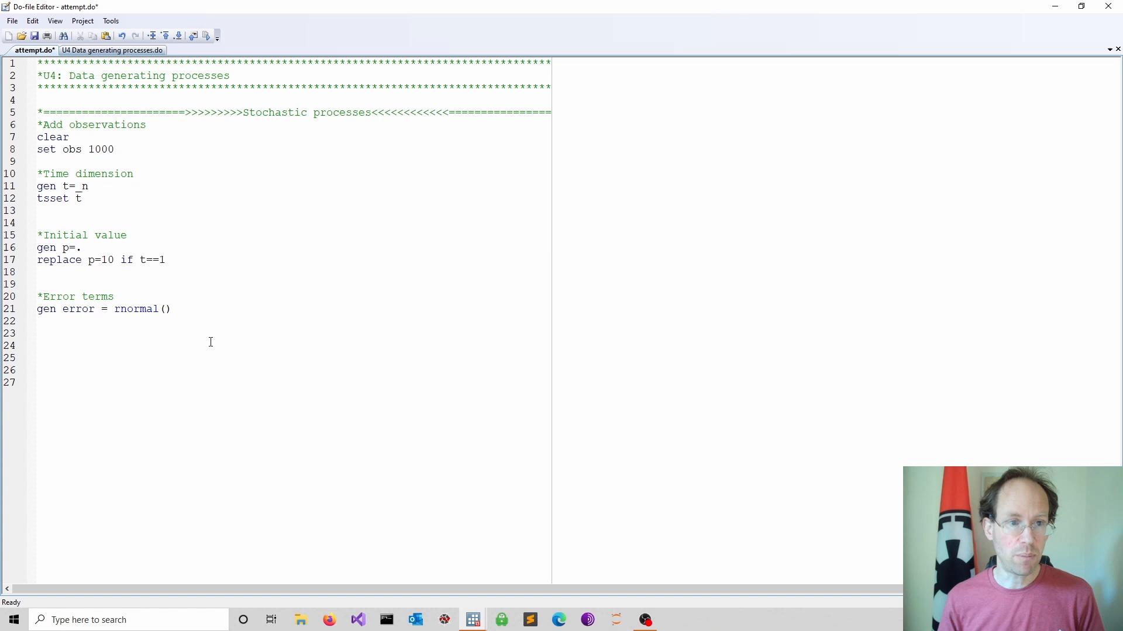
Step: Write the loop shell forvalues i=2/1000 { } below the error terms
{"action": "left_click", "coordinate": [38, 345]}
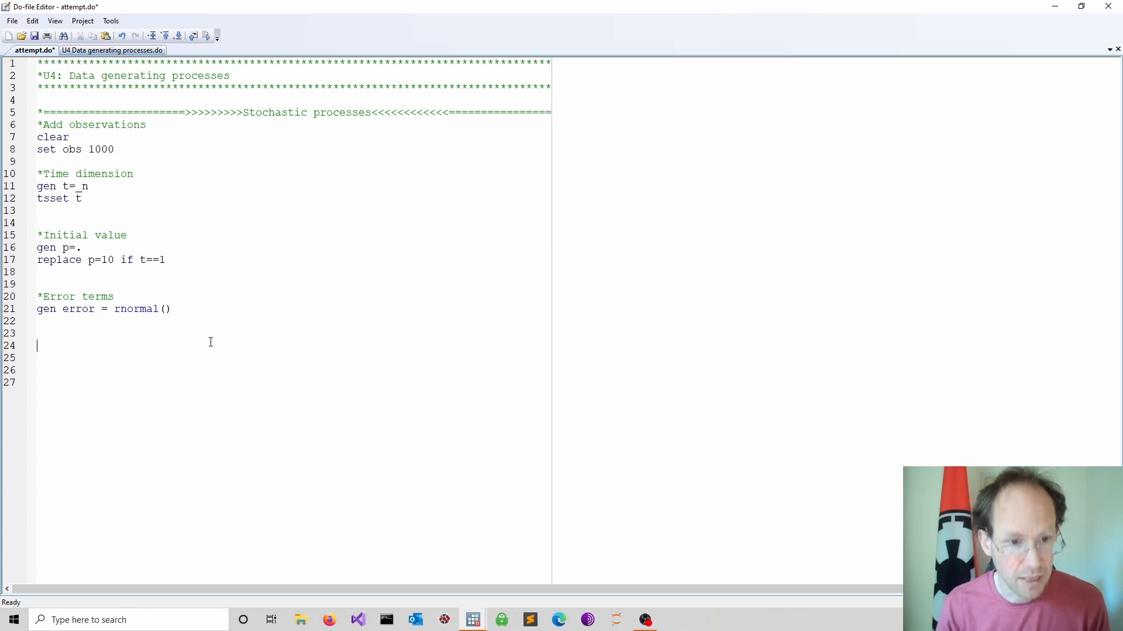
{"action": "type", "text": "for"}
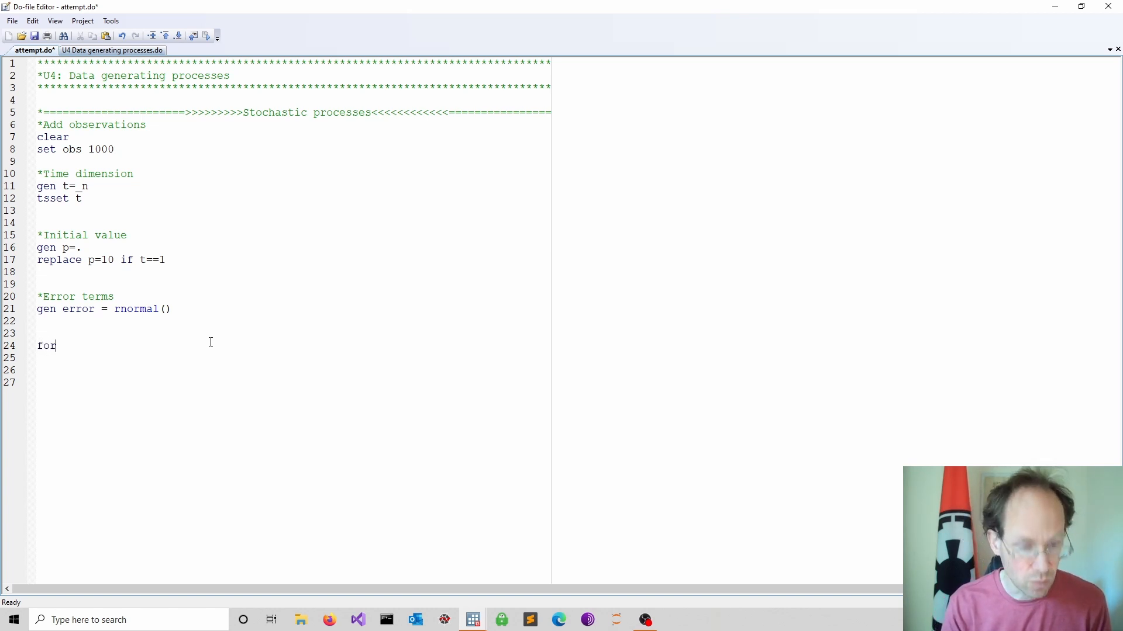
{"action": "type", "text": "values i="}
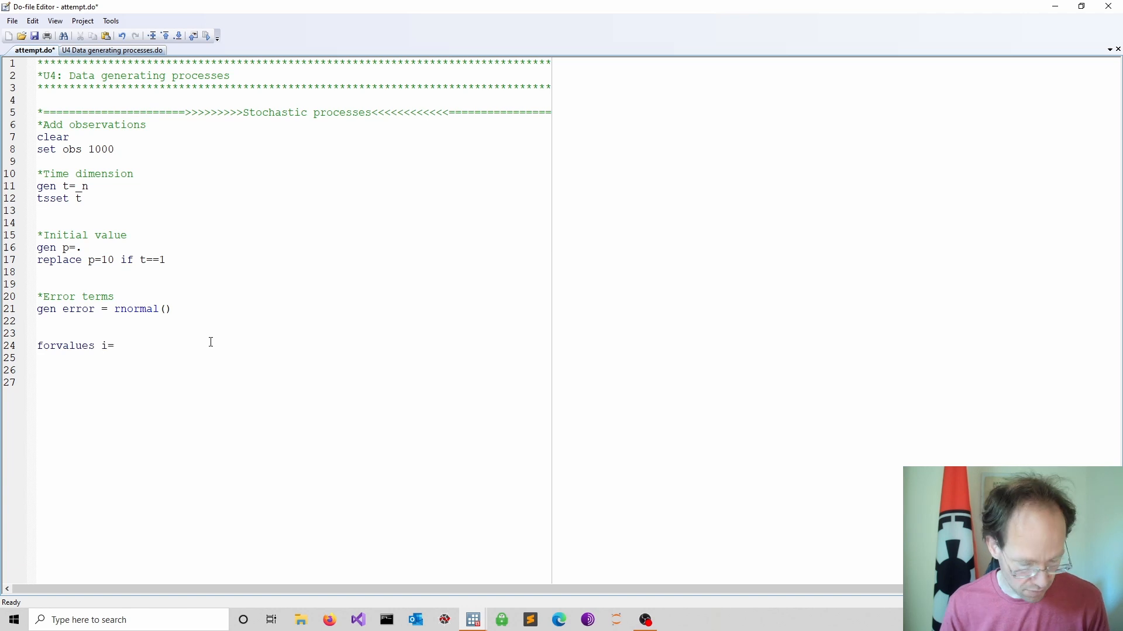
{"action": "type", "text": "2/10"}
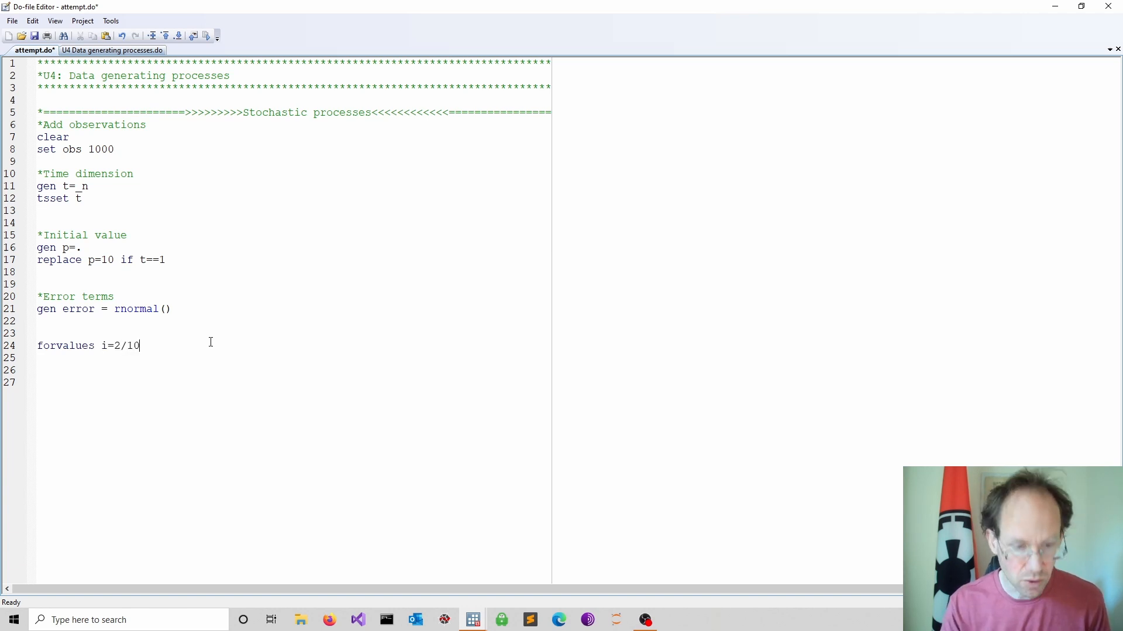
{"action": "type", "text": "00 {"}
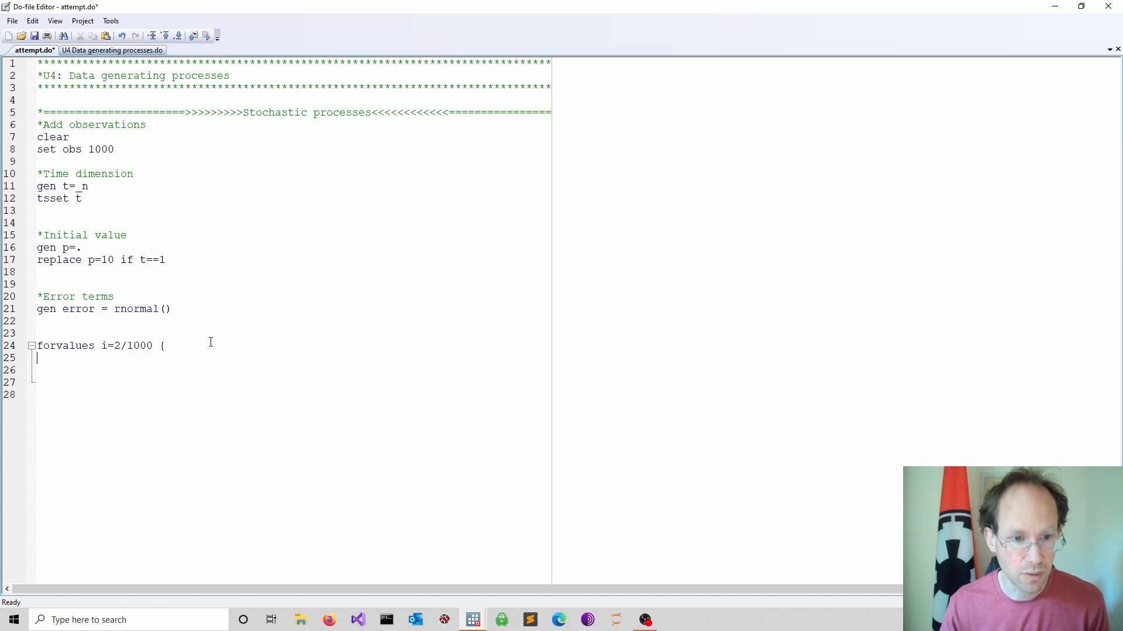
{"action": "type", "text": "}"}
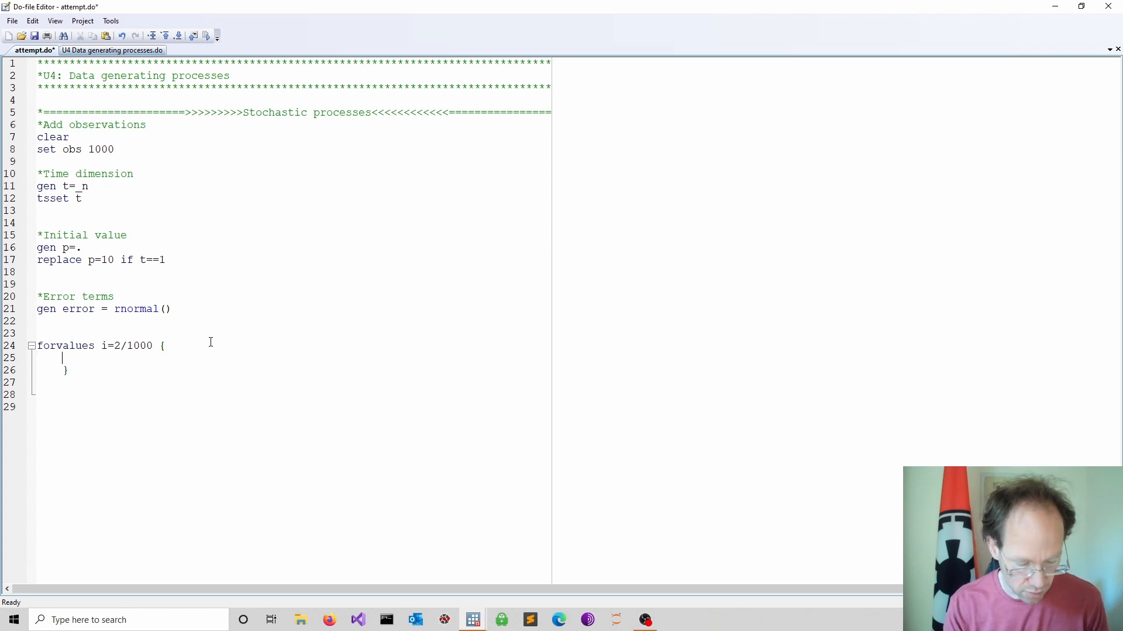
Step: Inside the loop, replace p = 0.8*l.p + error if t==`i'
{"action": "type", "text": "replace"}
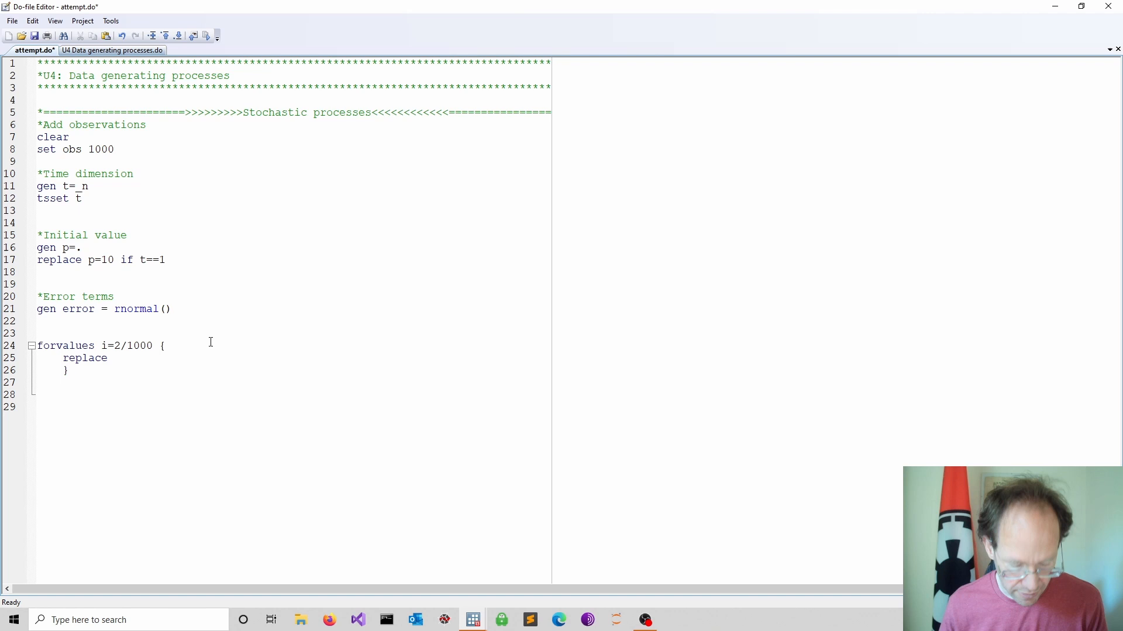
{"action": "type", "text": "p ="}
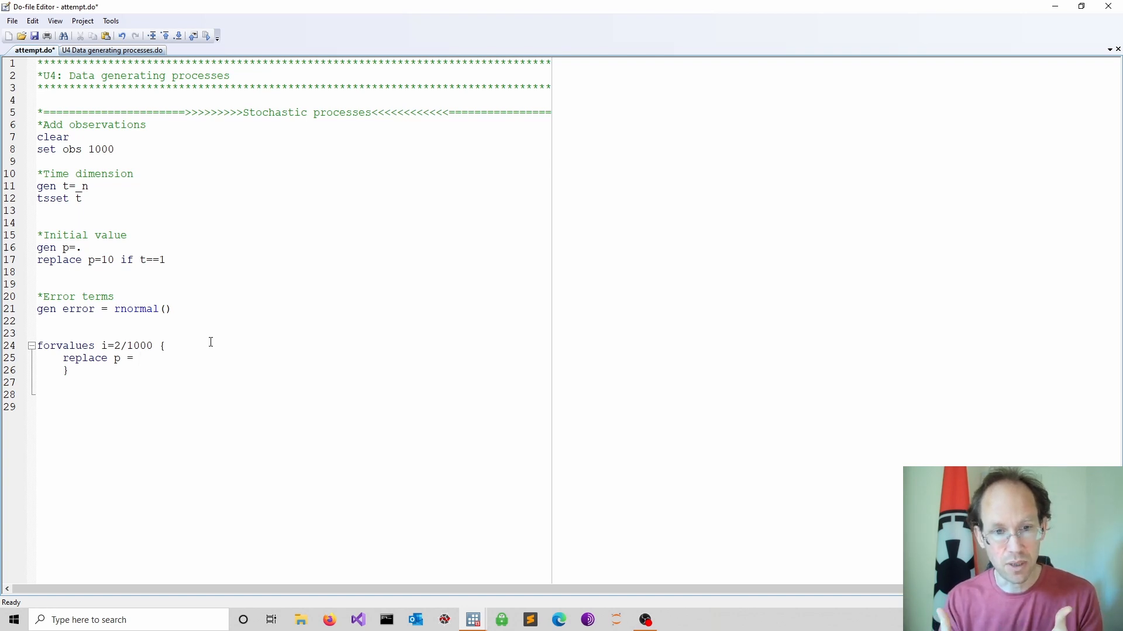
{"action": "left_click", "coordinate": [138, 358]}
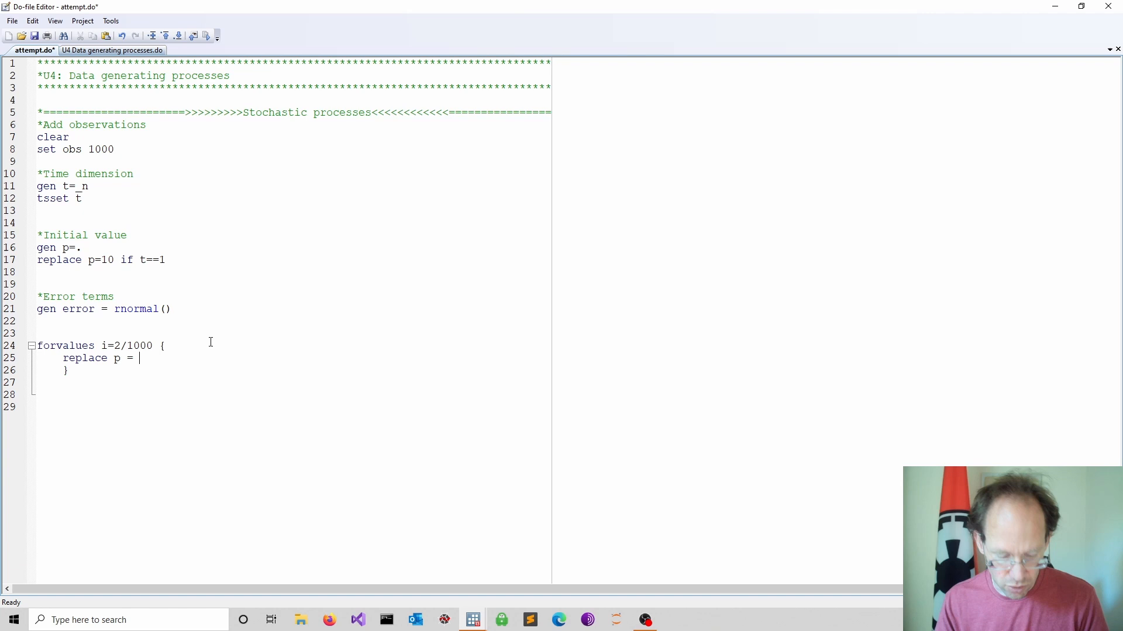
{"action": "type", "text": "0.8"}
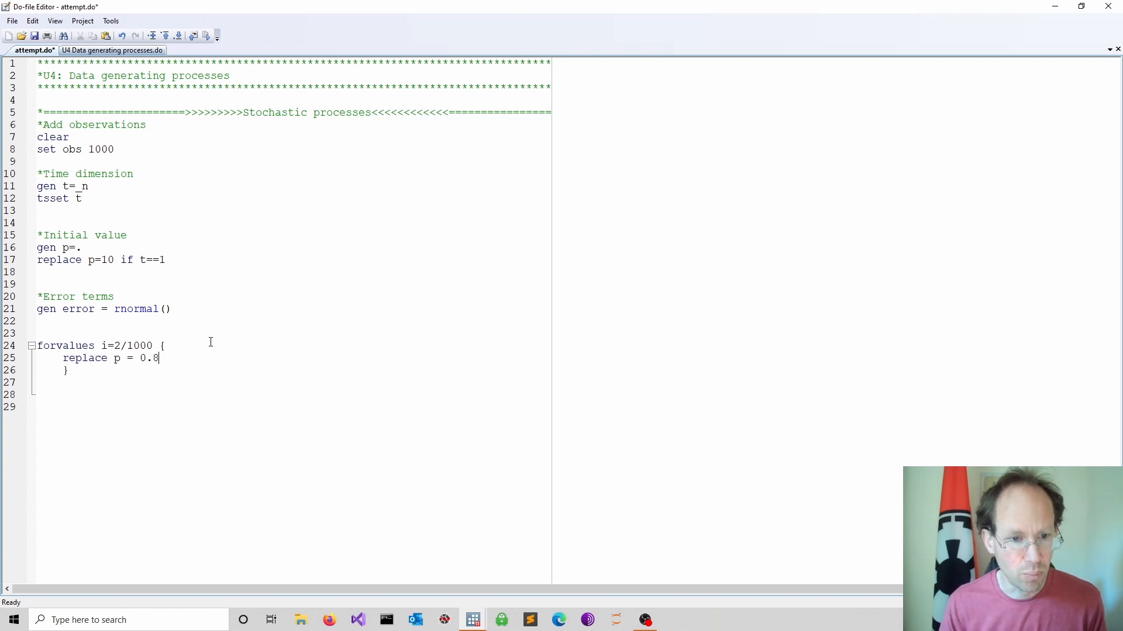
{"action": "type", "text": "*"}
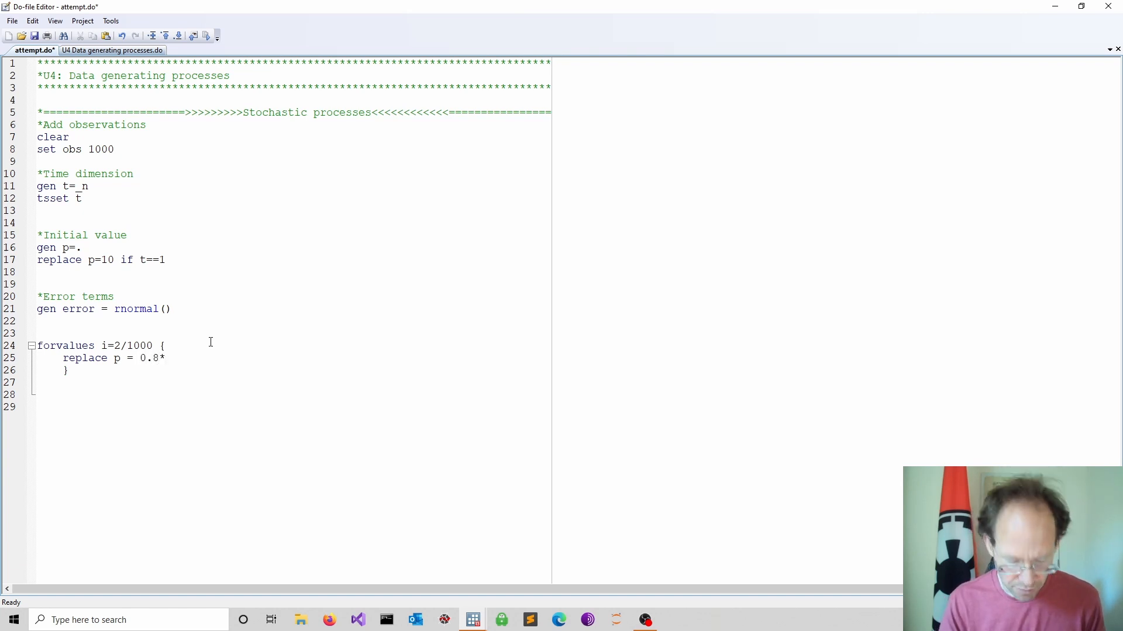
{"action": "type", "text": "1."}
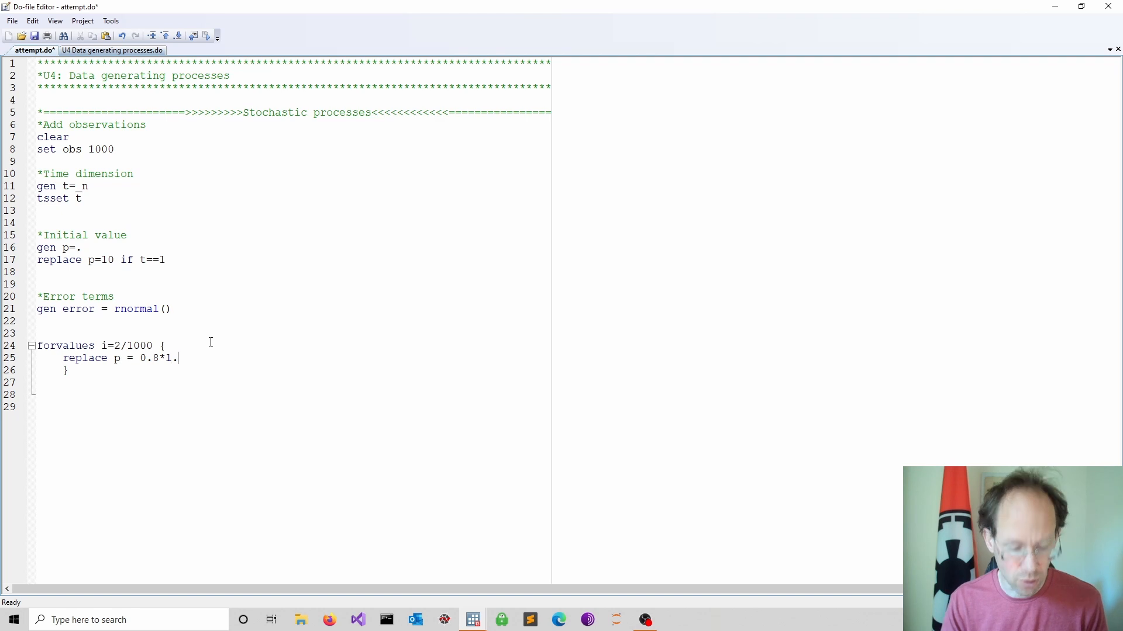
{"action": "type", "text": "p +"}
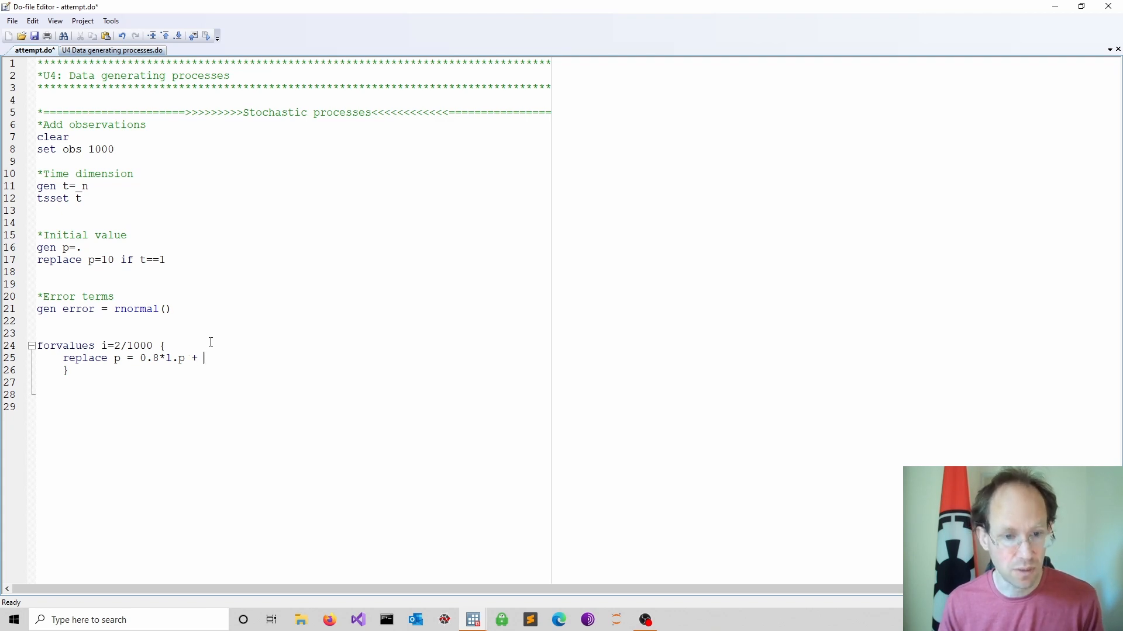
{"action": "type", "text": "e"}
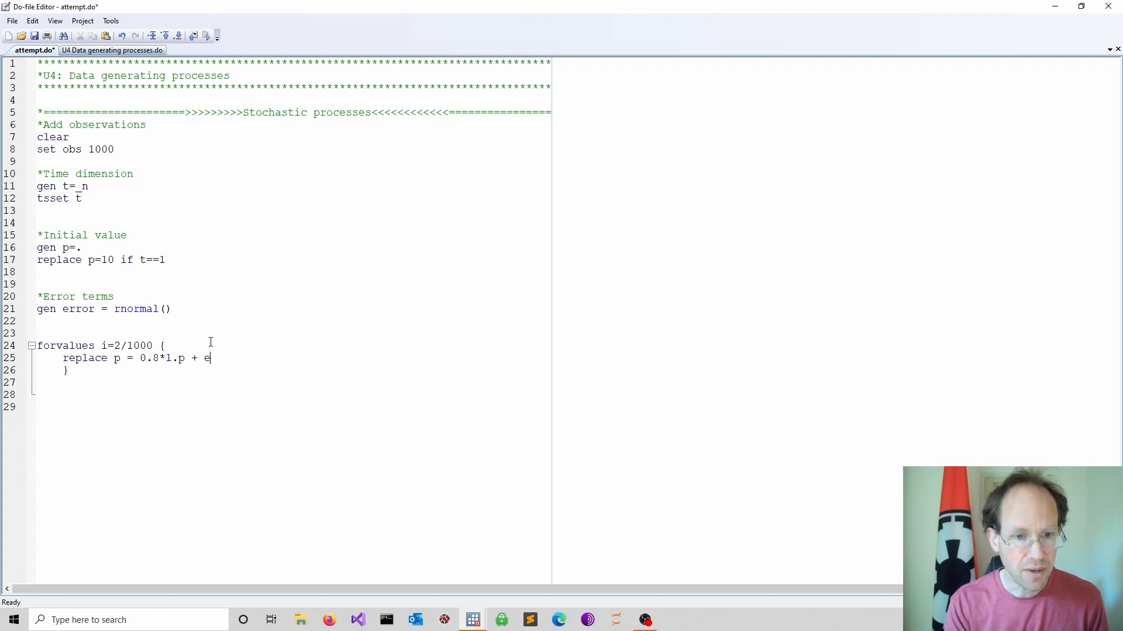
{"action": "type", "text": "rror"}
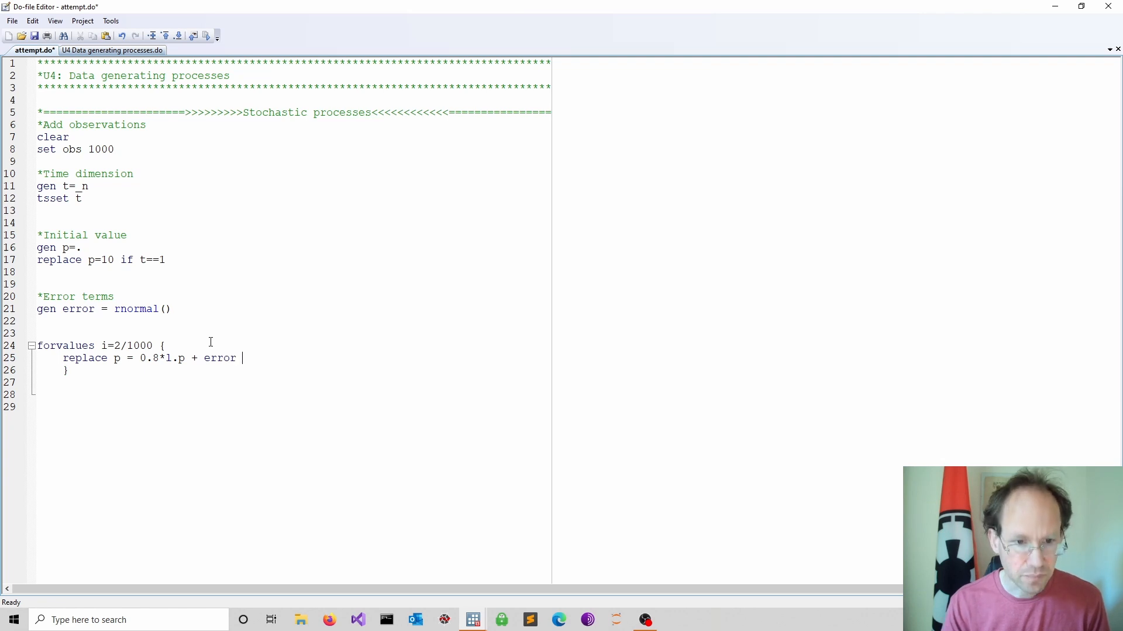
{"action": "type", "text": "if"}
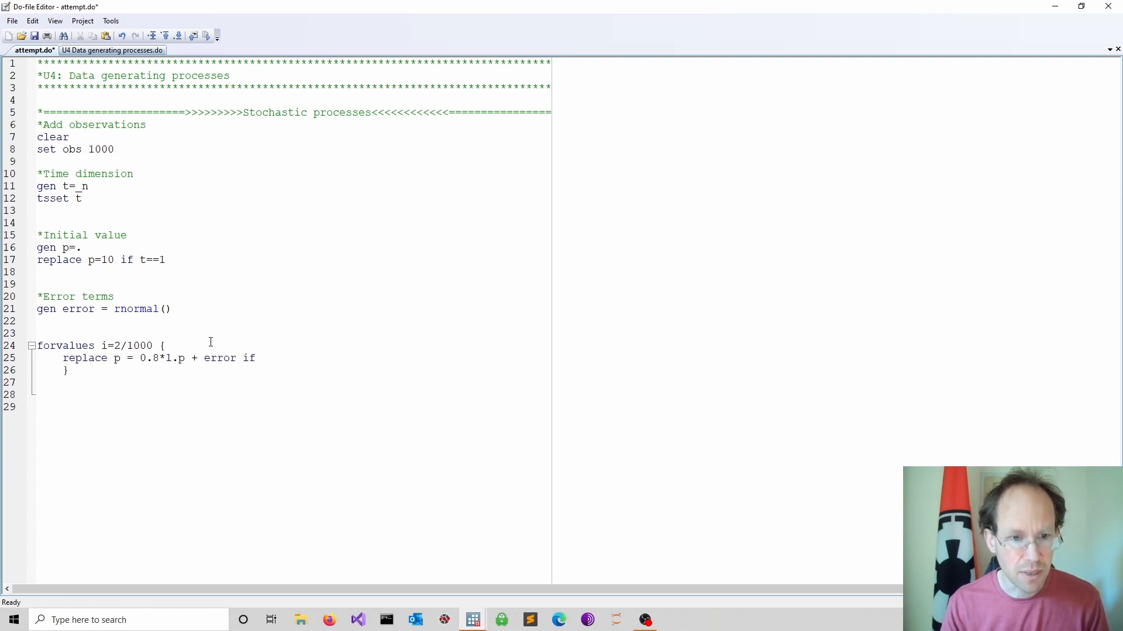
{"action": "type", "text": "t=="}
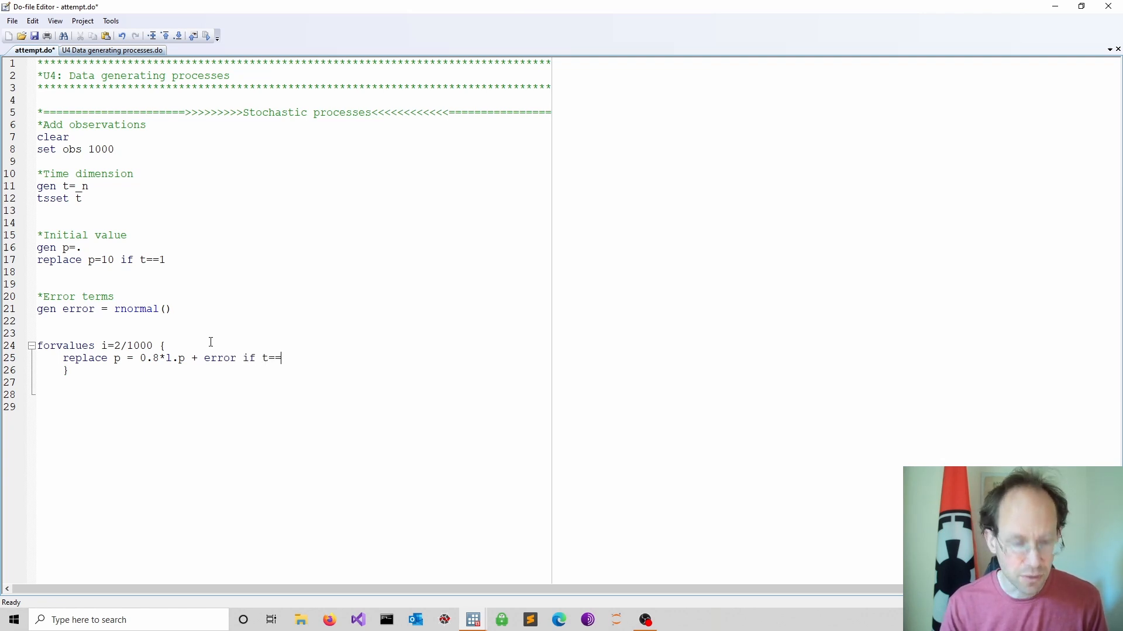
{"action": "type", "text": "`i'"}
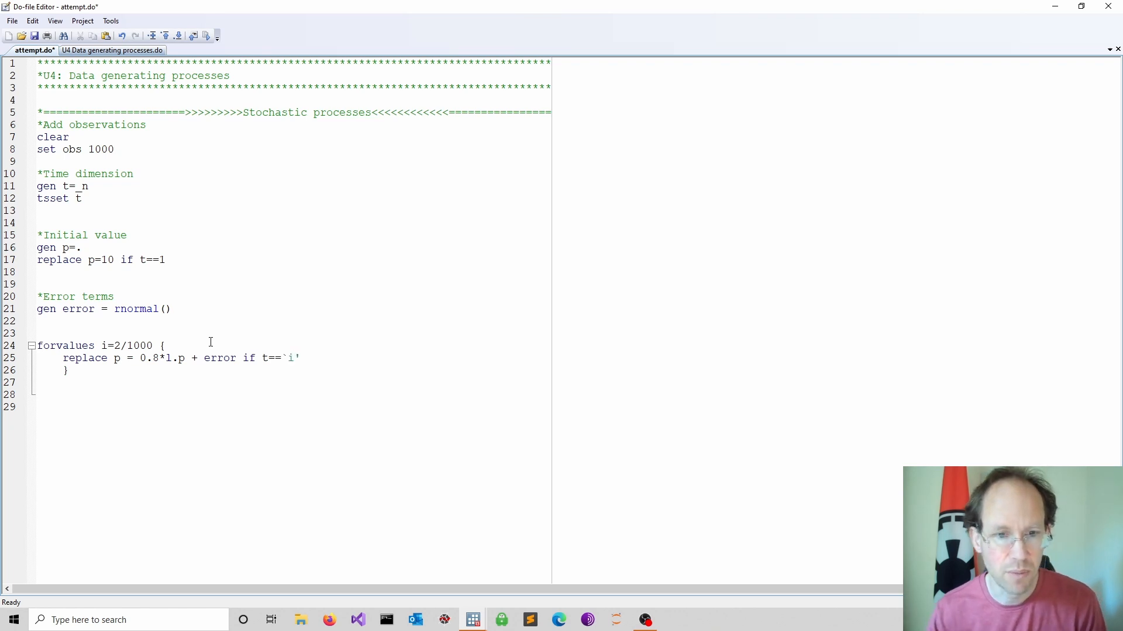
{"action": "double_click", "coordinate": [290, 358]}
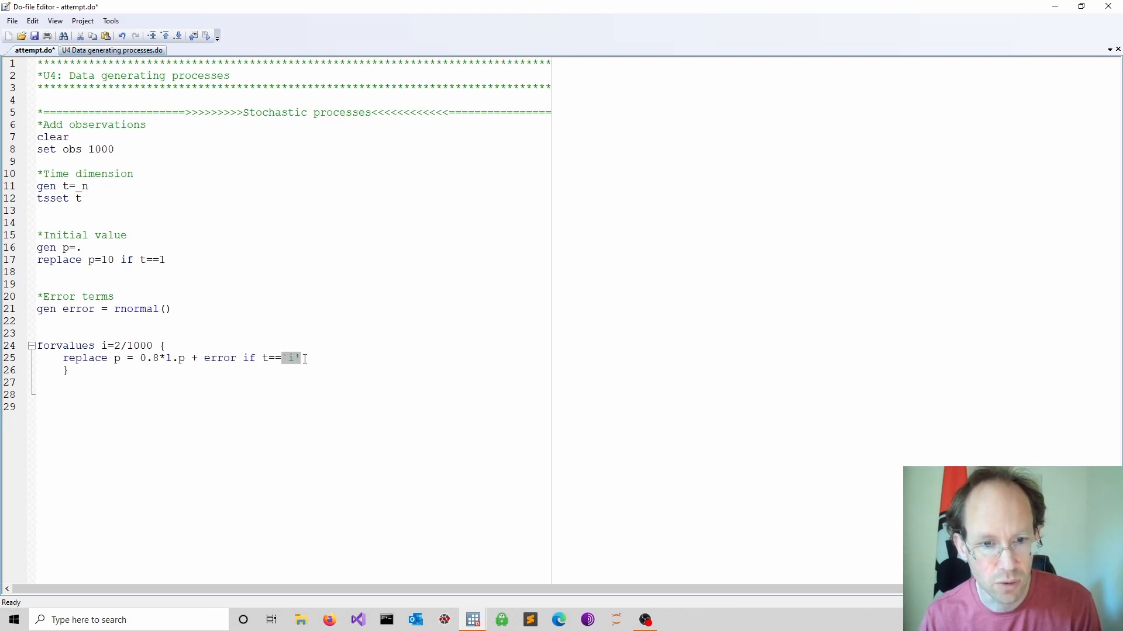
{"action": "left_click", "coordinate": [85, 392]}
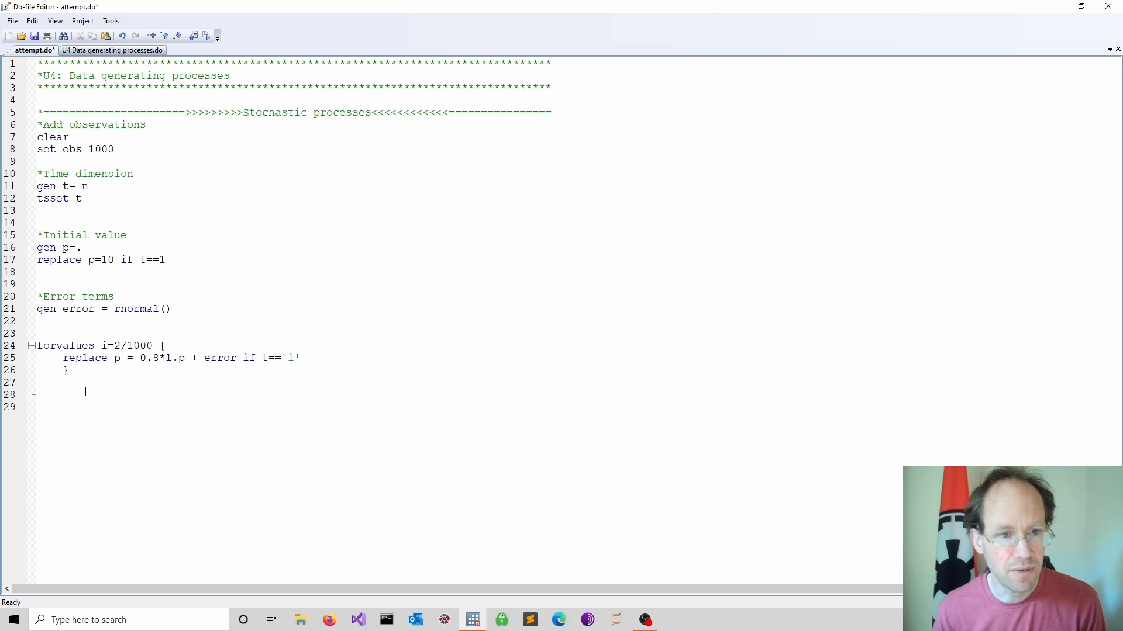
Step: End the do-file with line p t and make the loop's replace run quietly with qui:
{"action": "type", "text": "lin"}
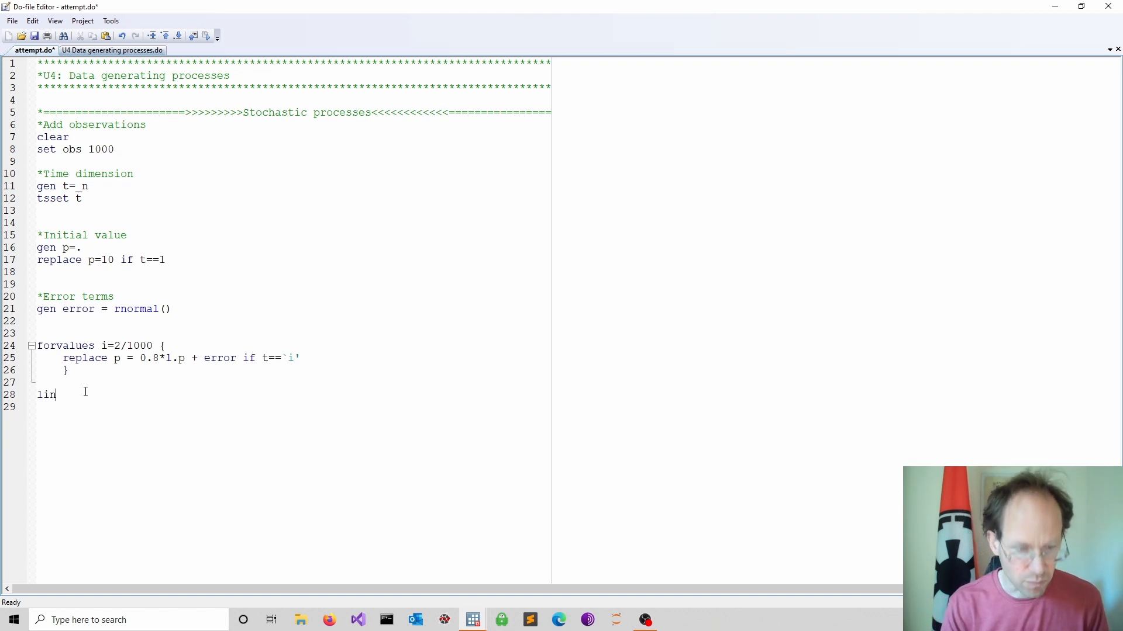
{"action": "type", "text": "e p t"}
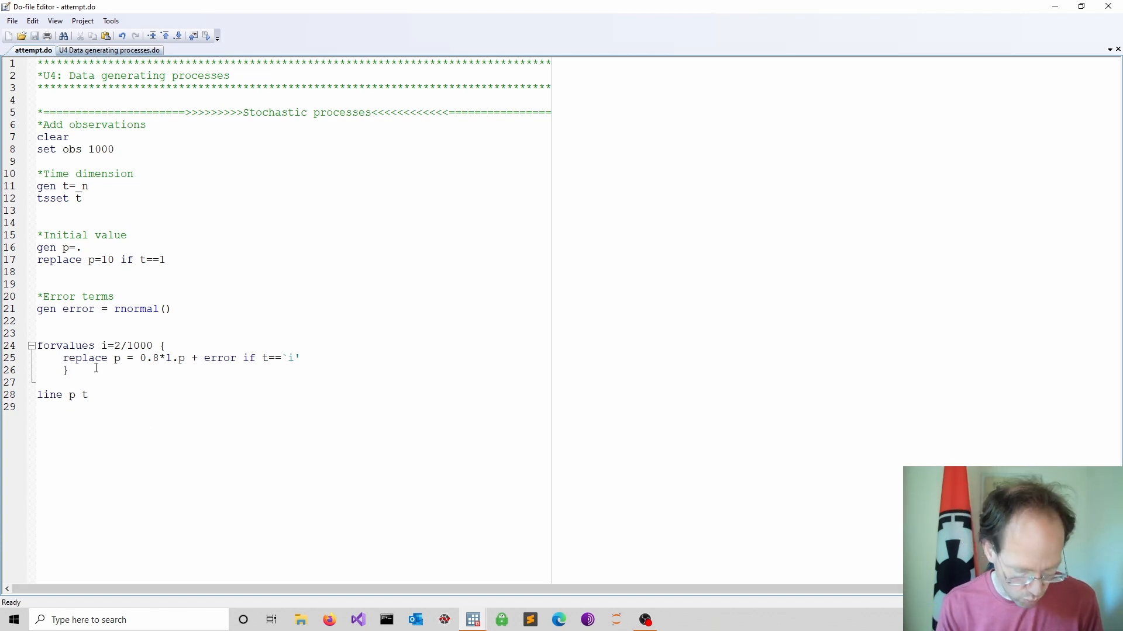
{"action": "type", "text": "qui:"}
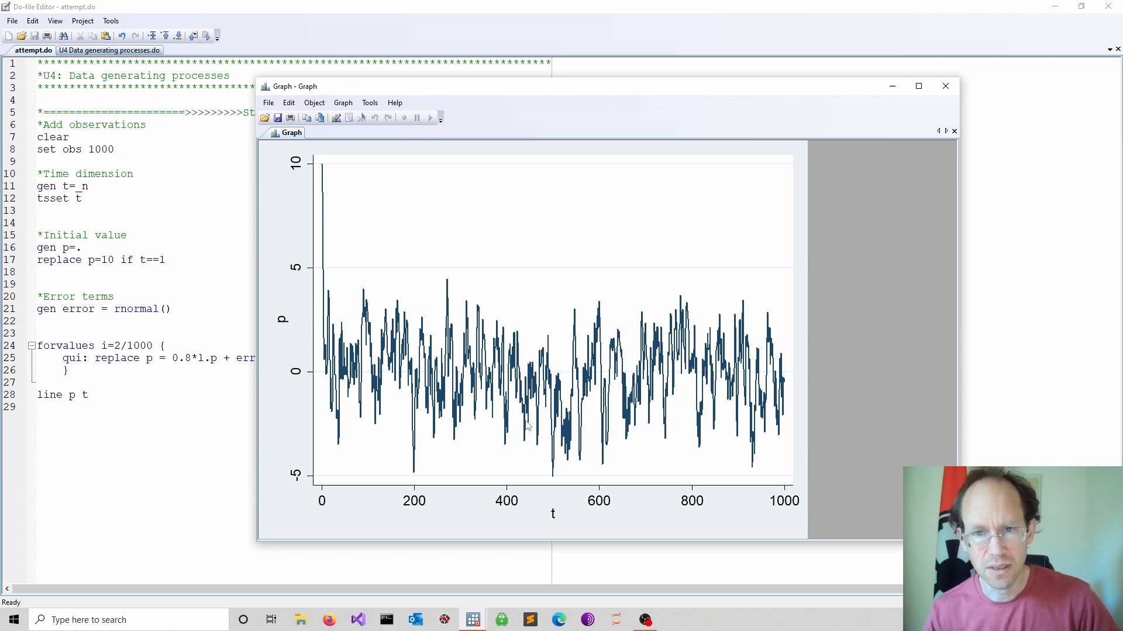
{"action": "mouse_move", "coordinate": [608, 398]}
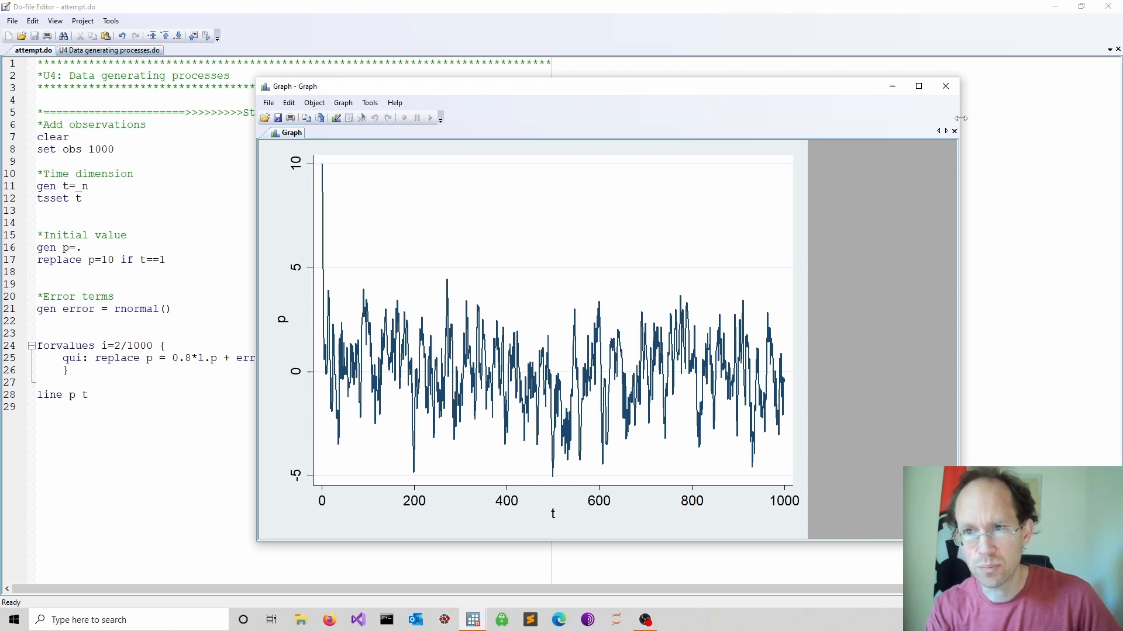
Step: Raise the lag coefficient from 0.8 to 0.98 in the replace line
{"action": "left_click", "coordinate": [945, 85]}
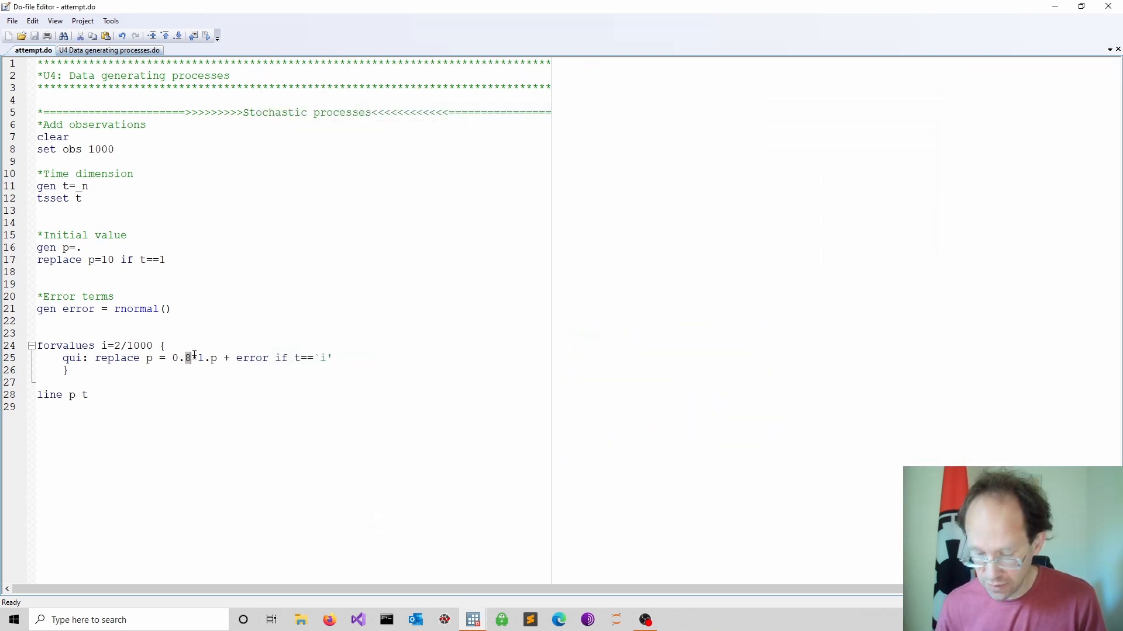
{"action": "type", "text": "9"}
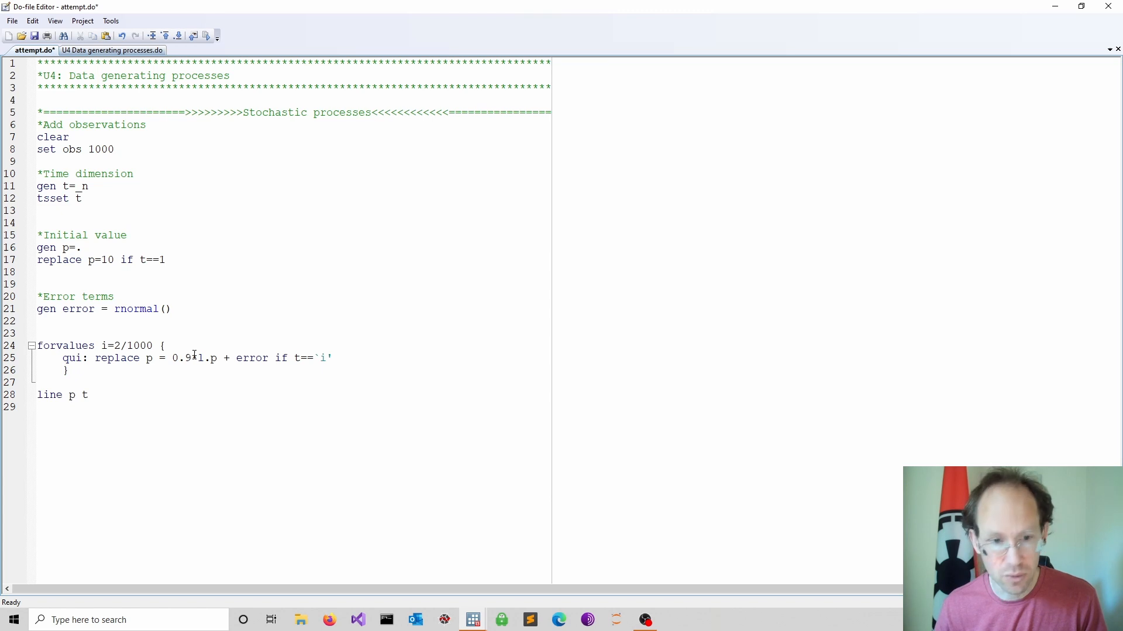
{"action": "type", "text": "8"}
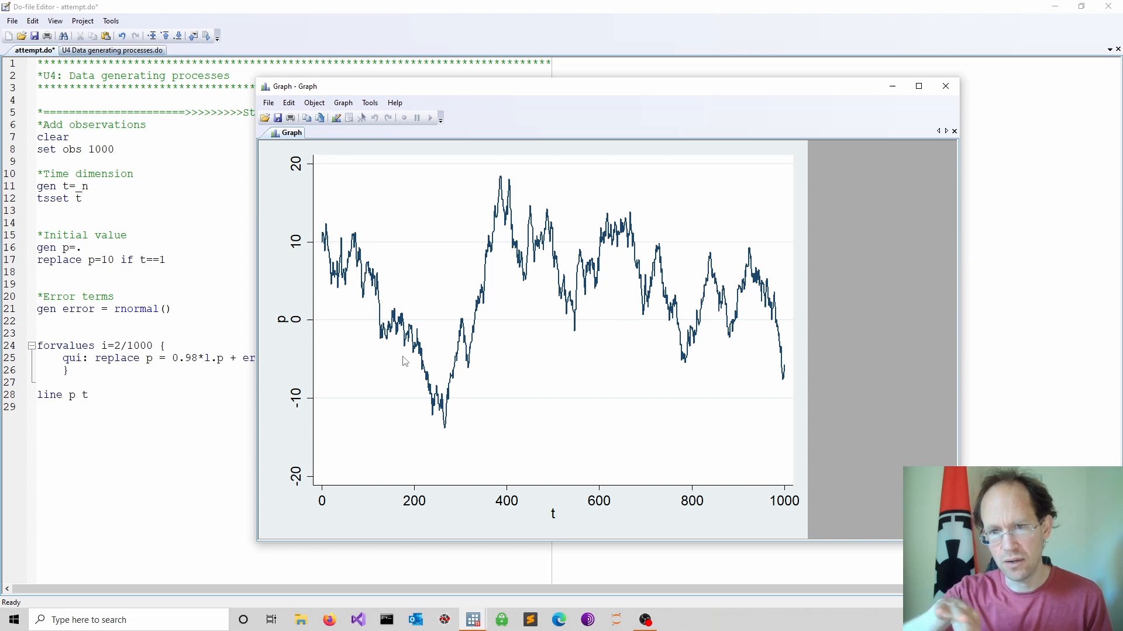
{"action": "mouse_move", "coordinate": [377, 336]}
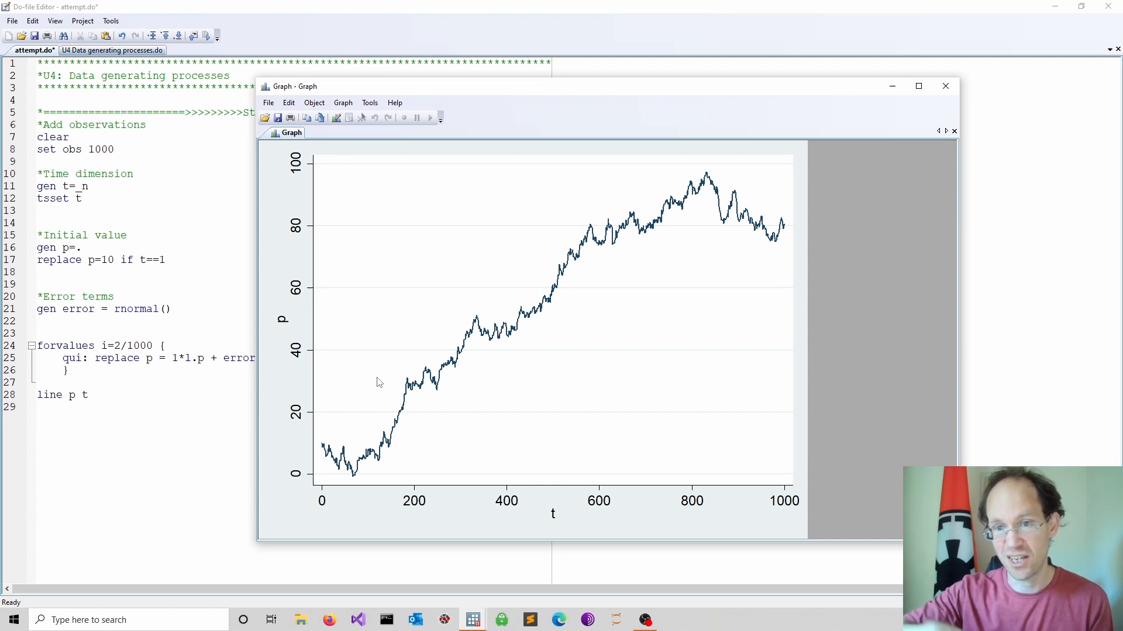
Step: Run the do-file with the coefficient at -0.9, then again at -1.5
{"action": "left_click", "coordinate": [945, 85]}
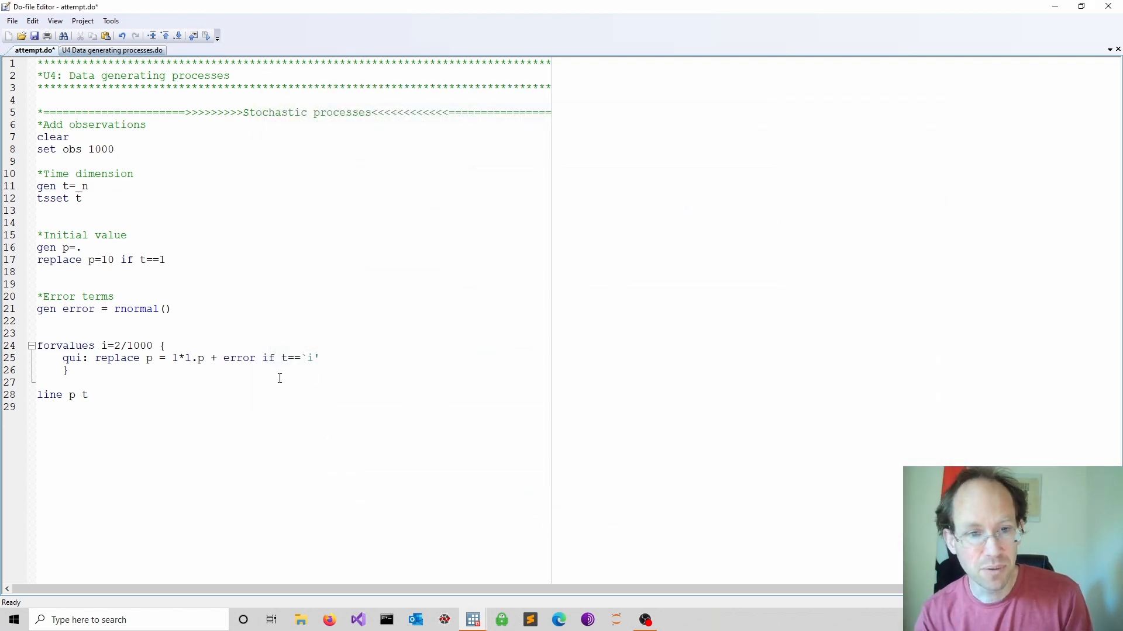
{"action": "type", "text": ".0"}
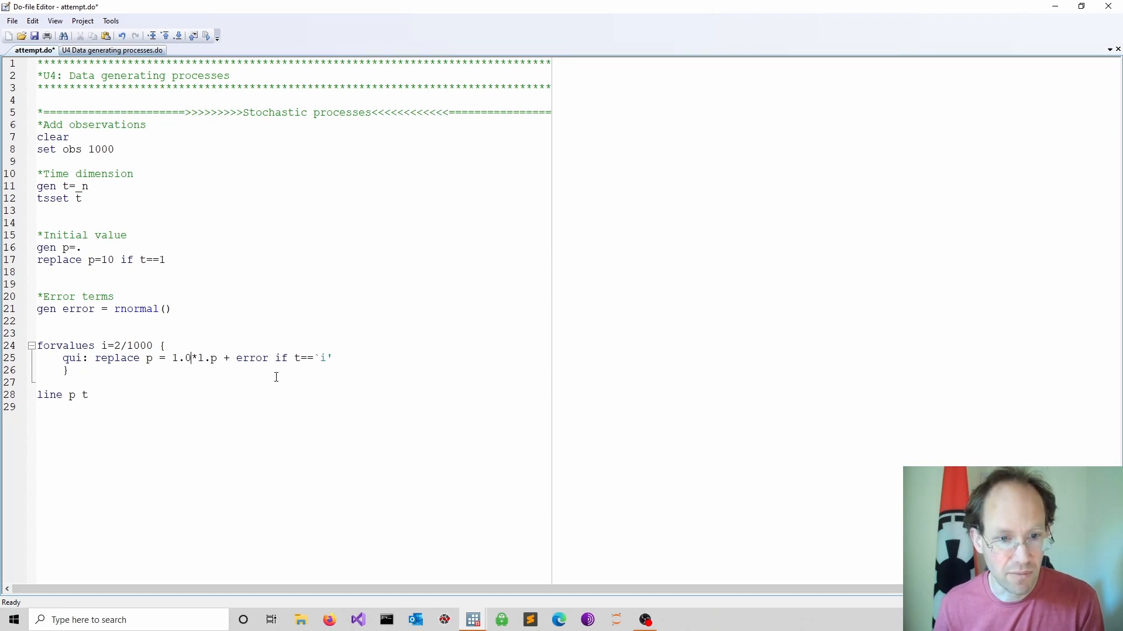
{"action": "type", "text": "2"}
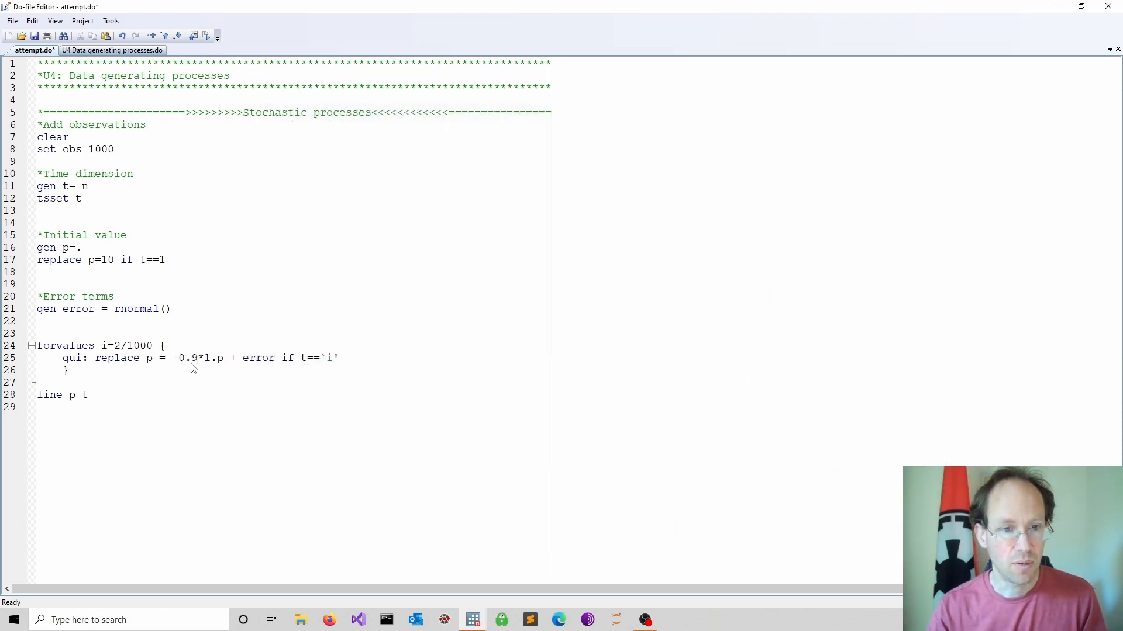
{"action": "left_click", "coordinate": [203, 36]}
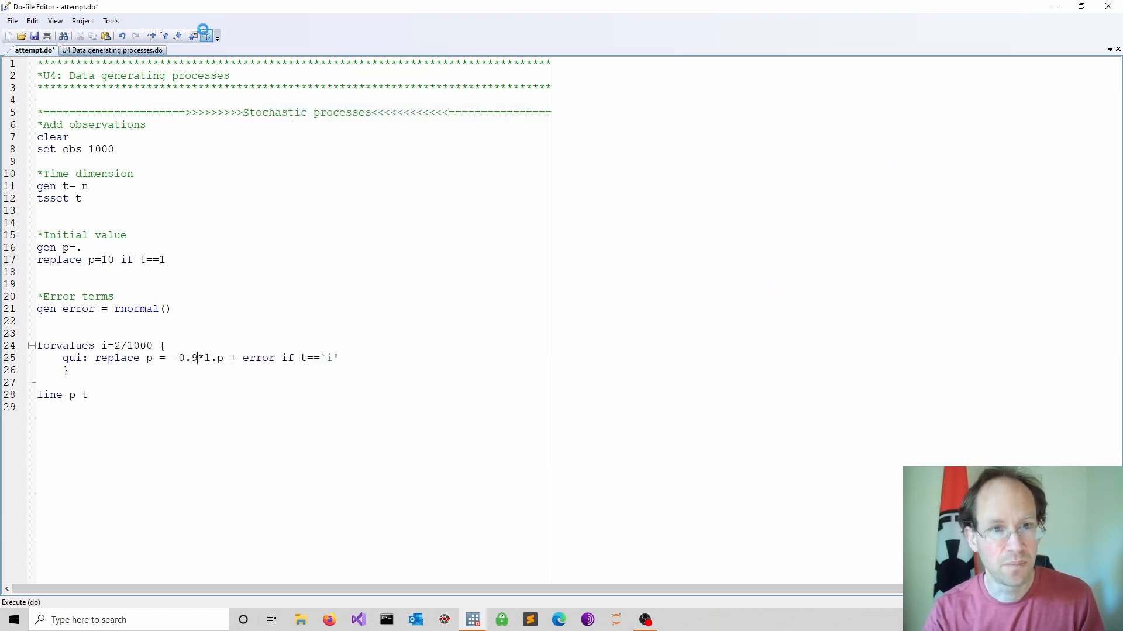
{"action": "left_click", "coordinate": [202, 34]}
{"action": "type", "text": "1"}
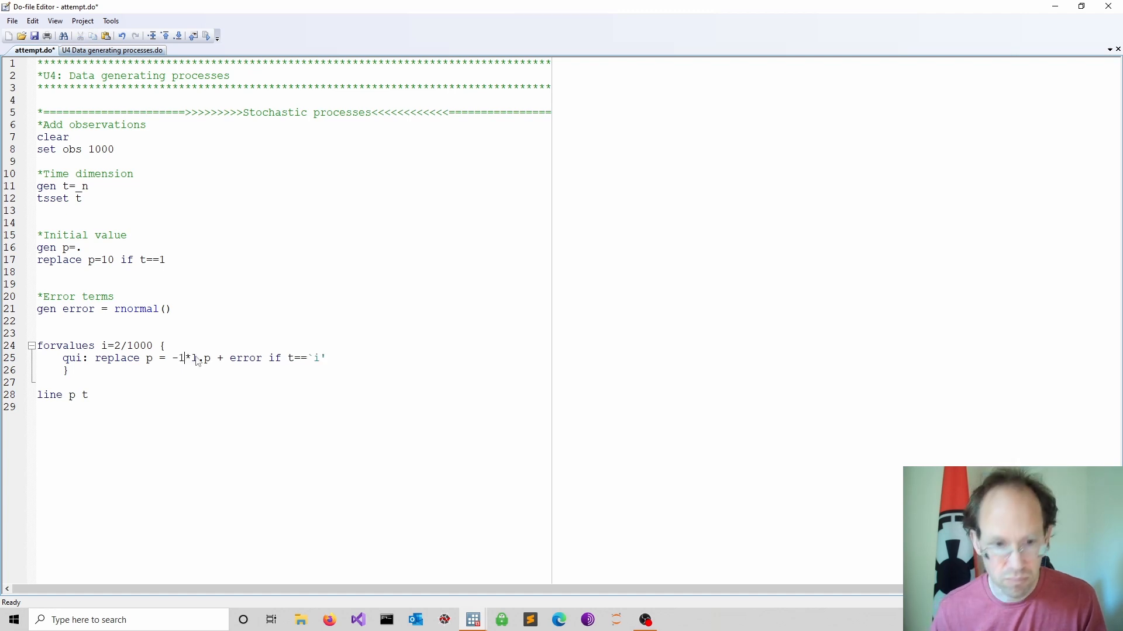
{"action": "type", "text": ".5"}
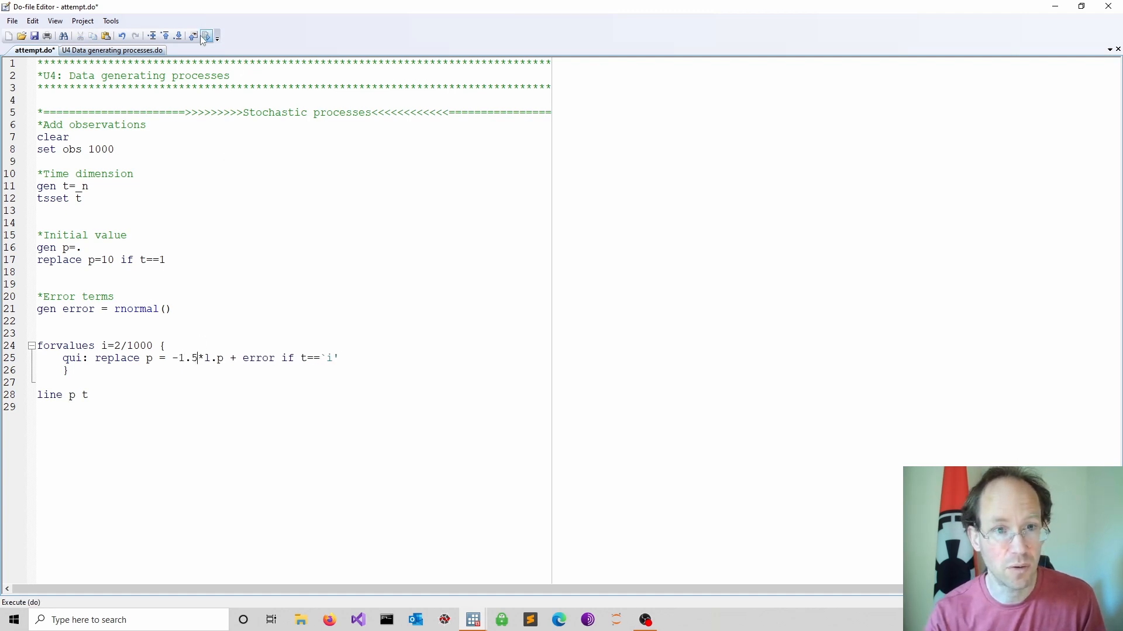
{"action": "left_click", "coordinate": [206, 37]}
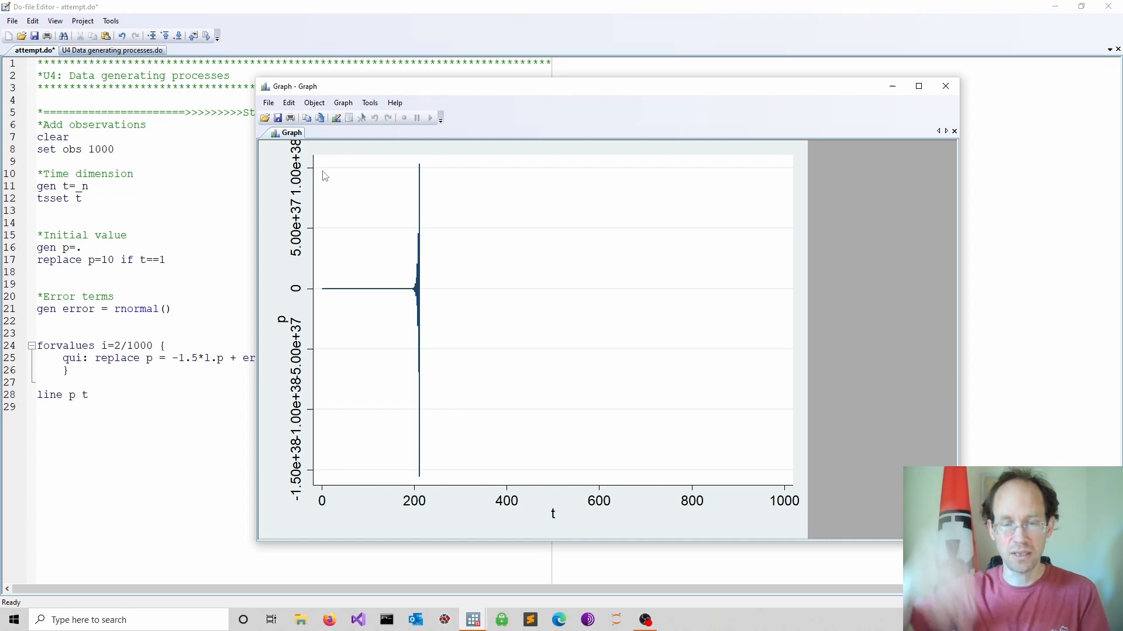